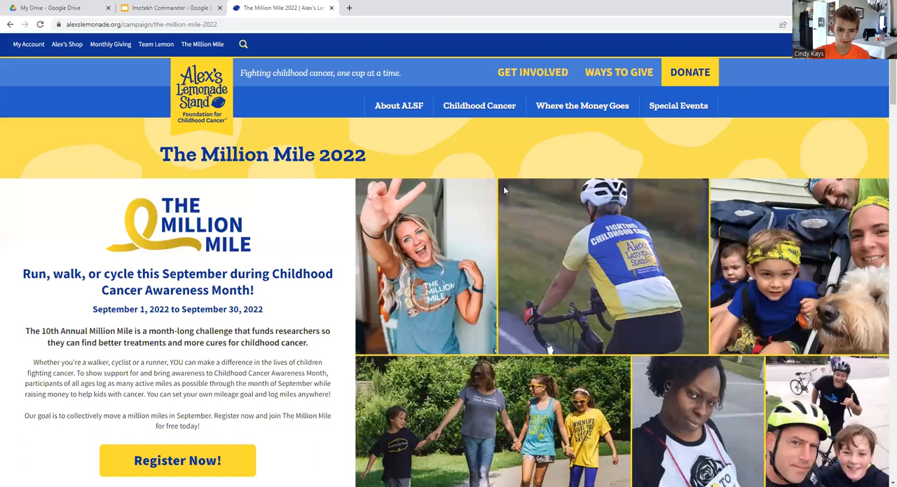
# Switch to the Imotekh Commander presentation showing the Imotekh the Stormlord card slide.
pyautogui.scroll(-3)
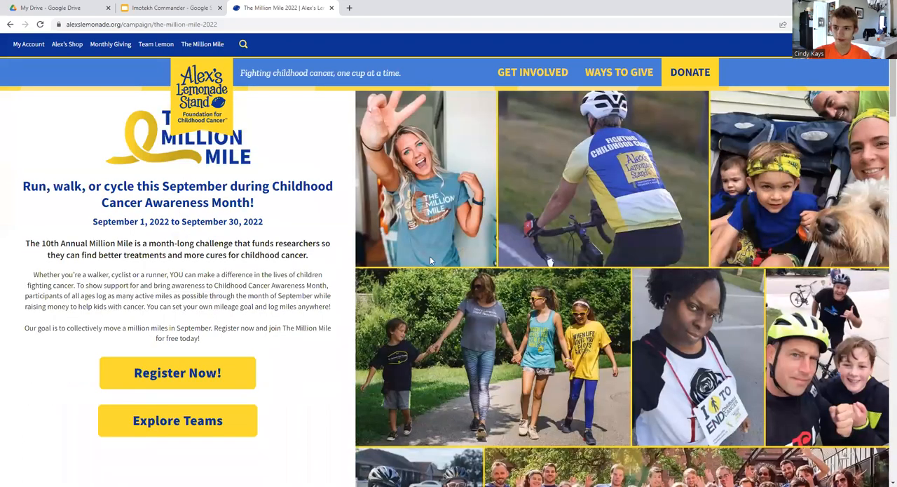
pyautogui.scroll(-3)
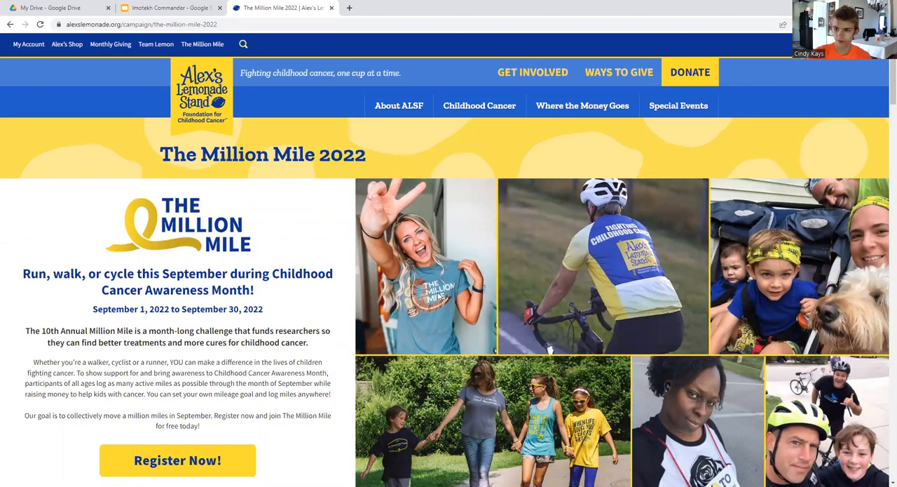
pyautogui.moveTo(377, 227)
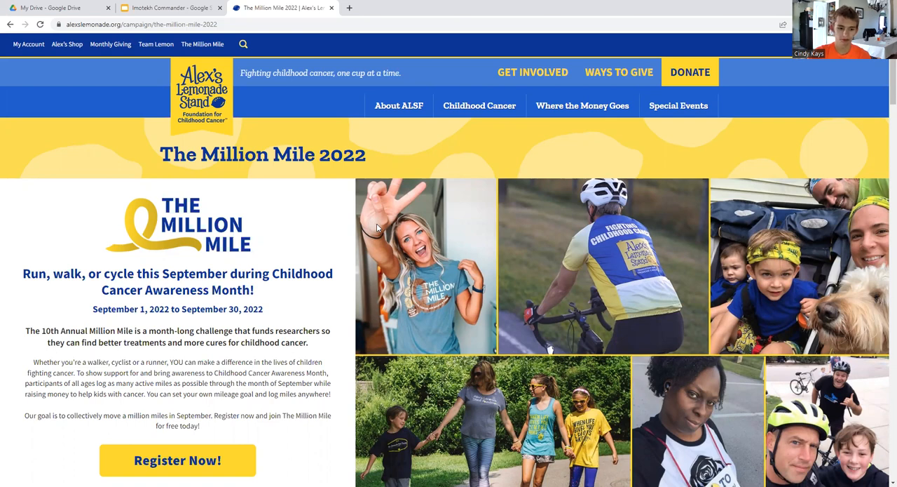
pyautogui.scroll(-3)
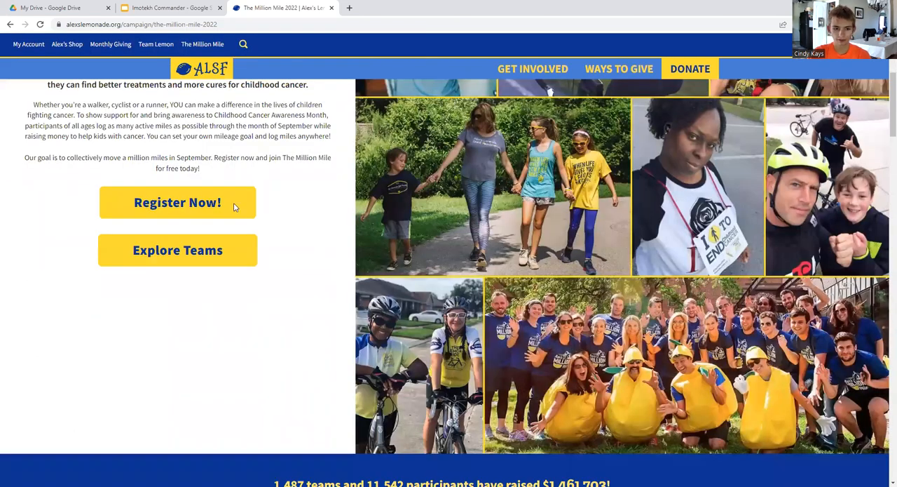
pyautogui.scroll(3)
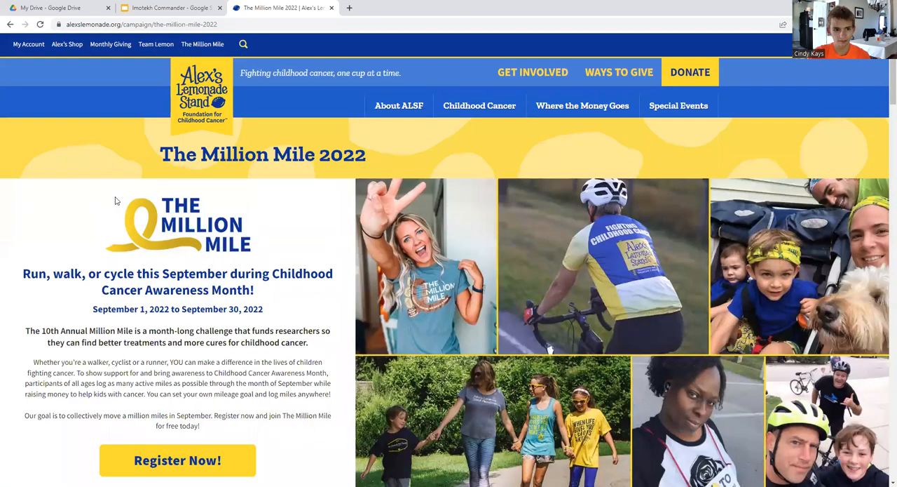
pyautogui.moveTo(3, 66)
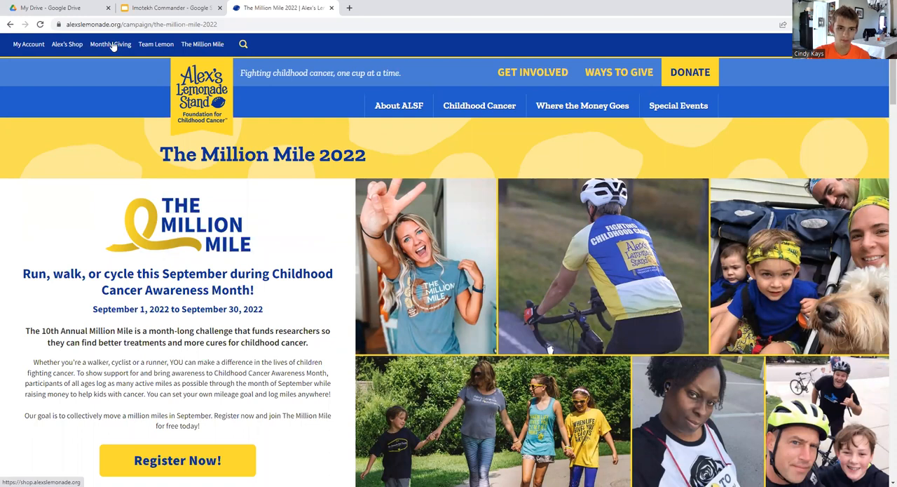
pyautogui.moveTo(883, 372)
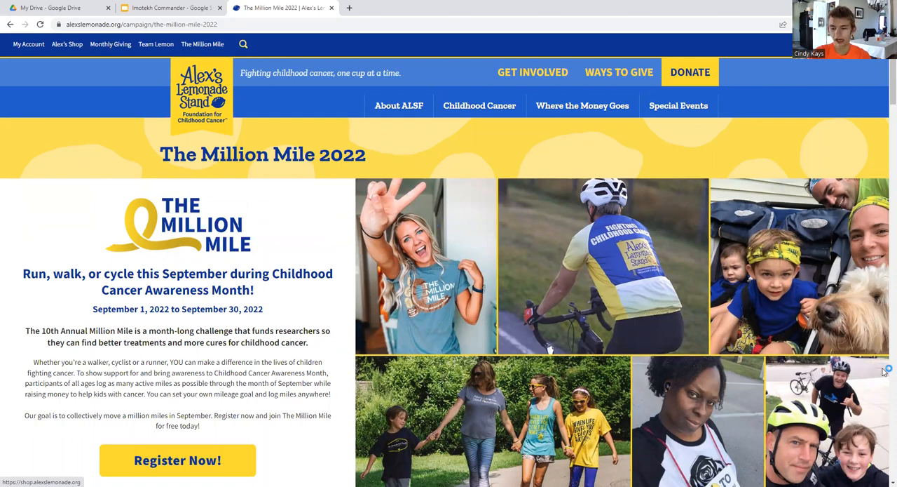
pyautogui.scroll(-3)
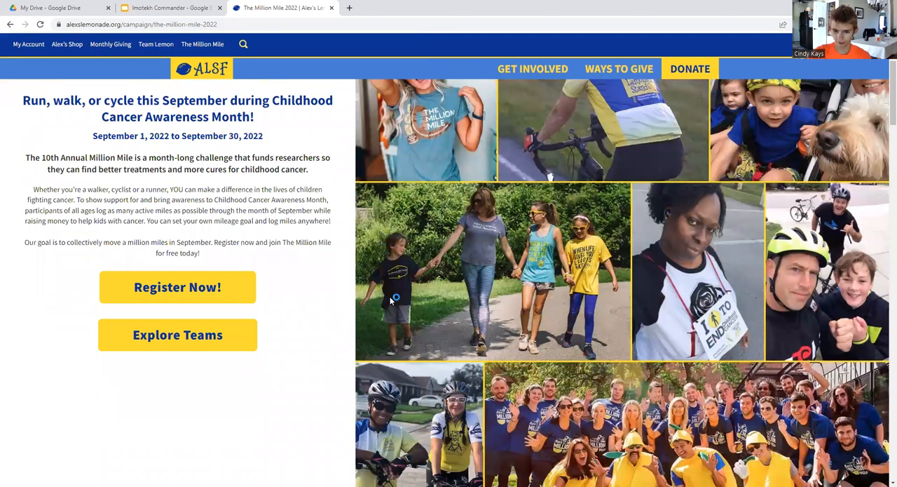
pyautogui.scroll(-3)
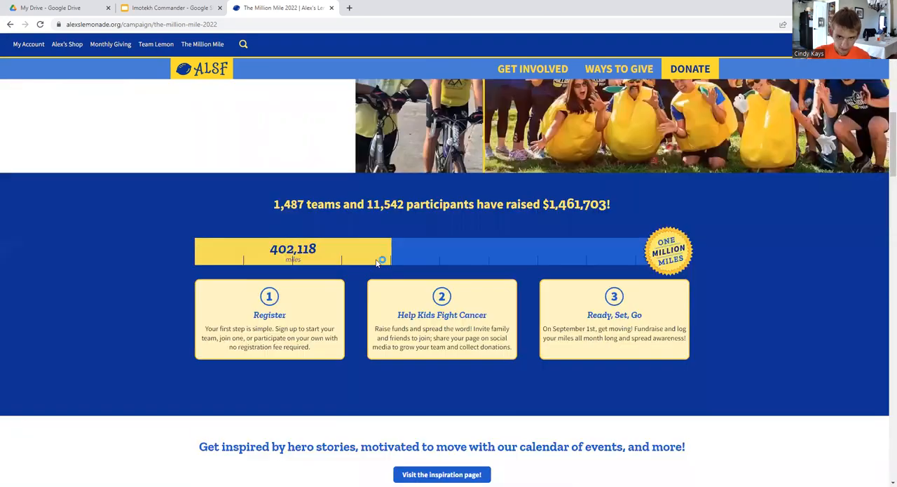
pyautogui.scroll(3)
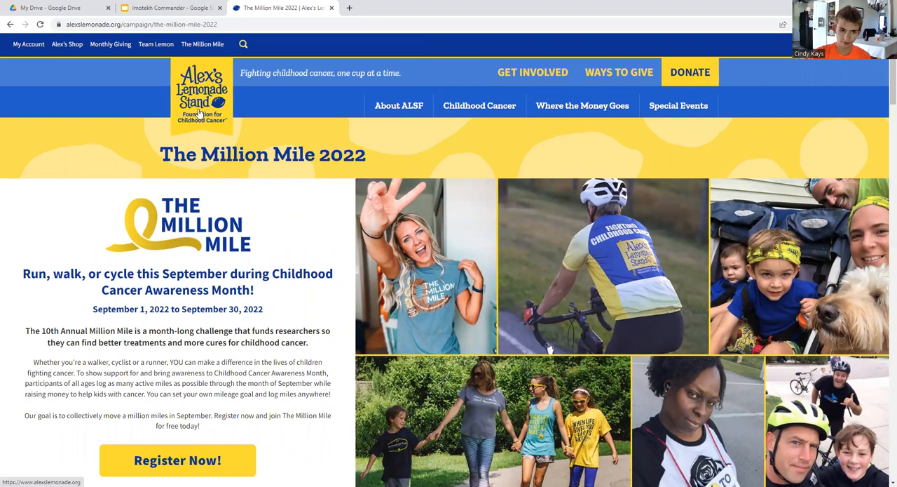
pyautogui.moveTo(834, 329)
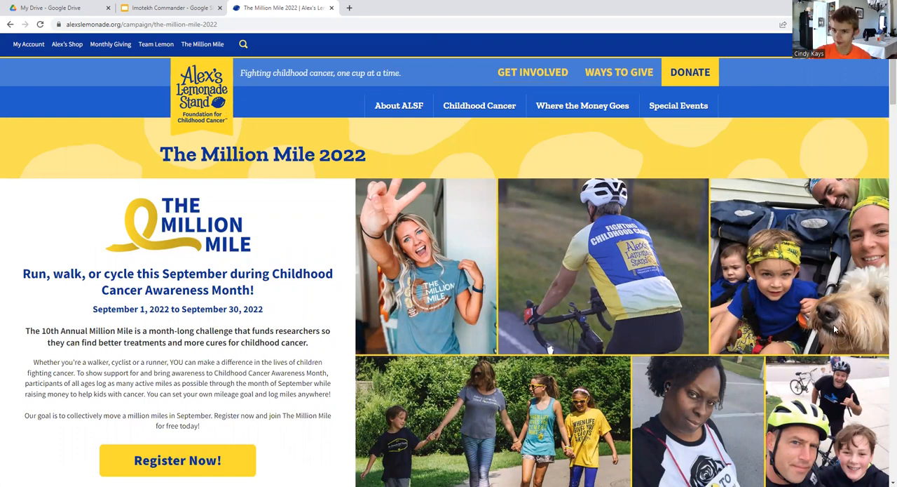
pyautogui.moveTo(559, 248)
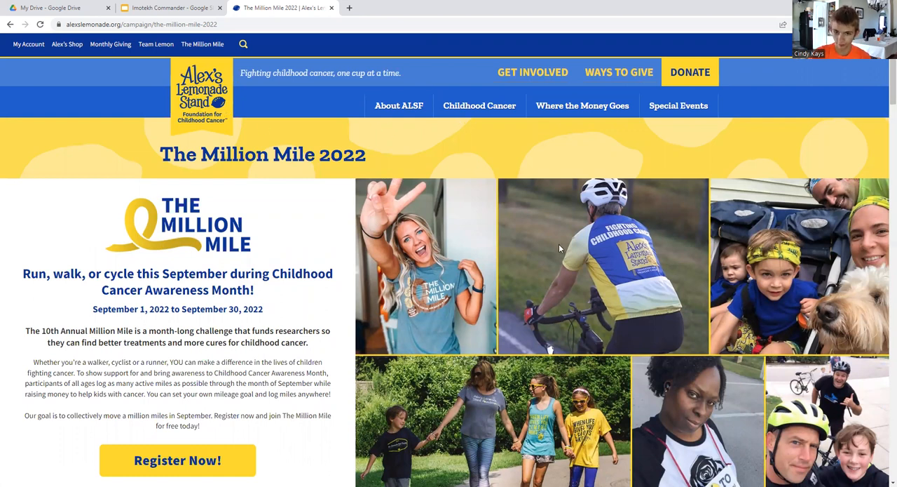
pyautogui.scroll(-3)
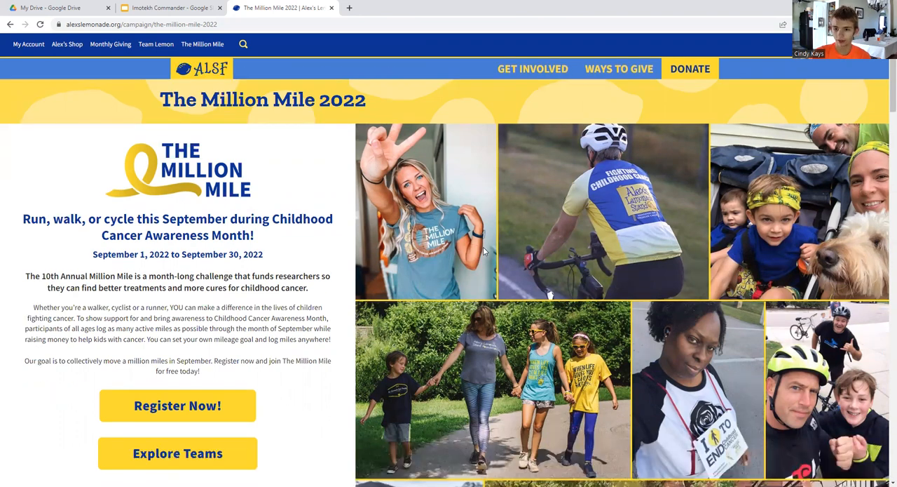
pyautogui.scroll(-3)
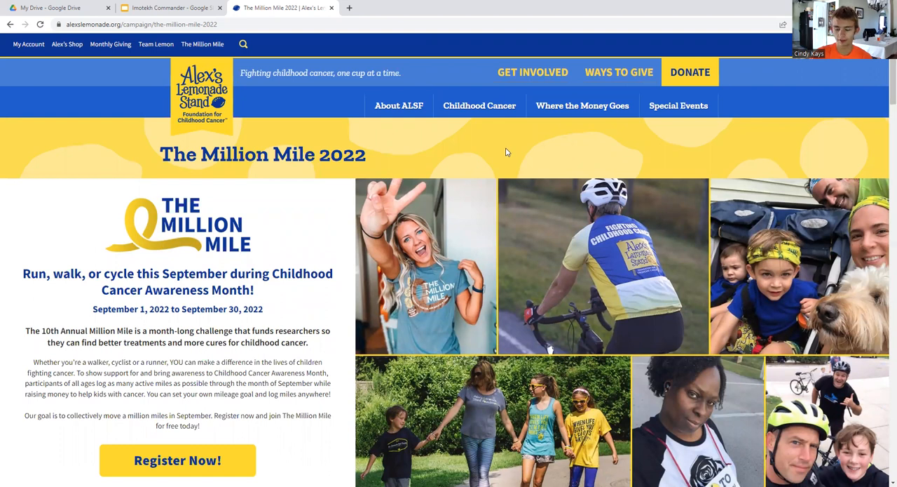
pyautogui.moveTo(446, 155)
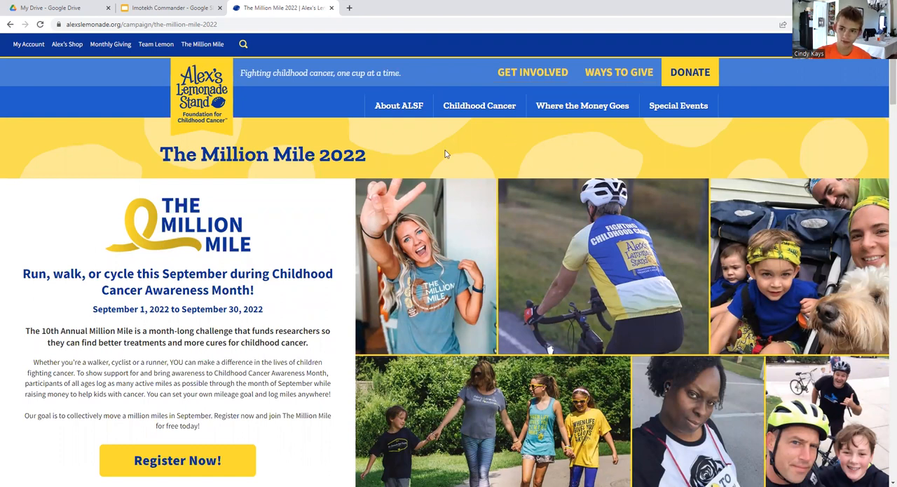
pyautogui.moveTo(465, 162)
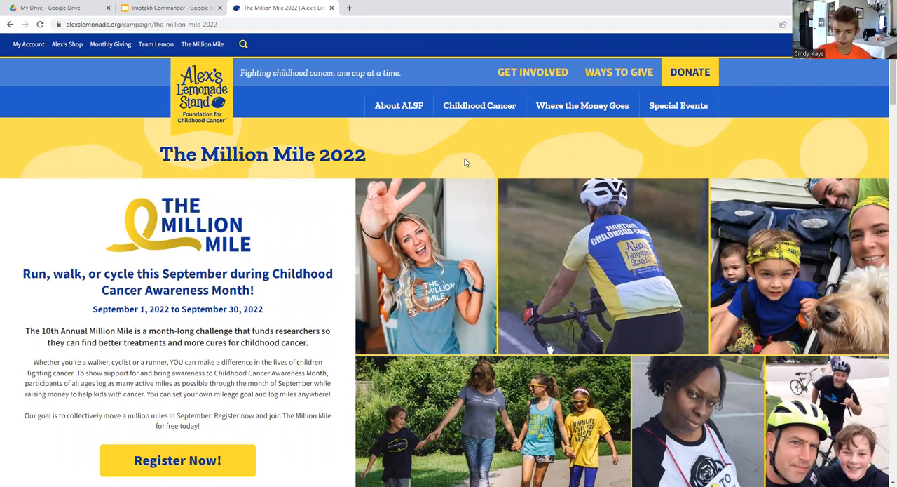
pyautogui.moveTo(471, 118)
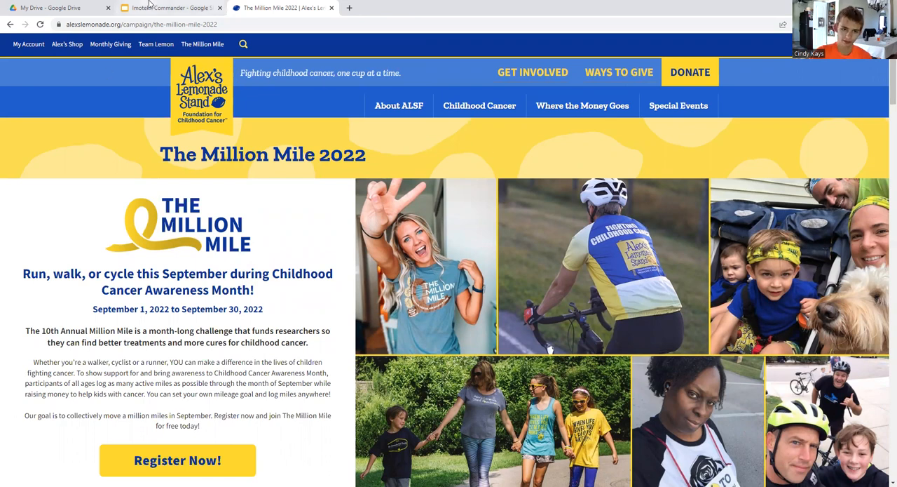
pyautogui.click(169, 8)
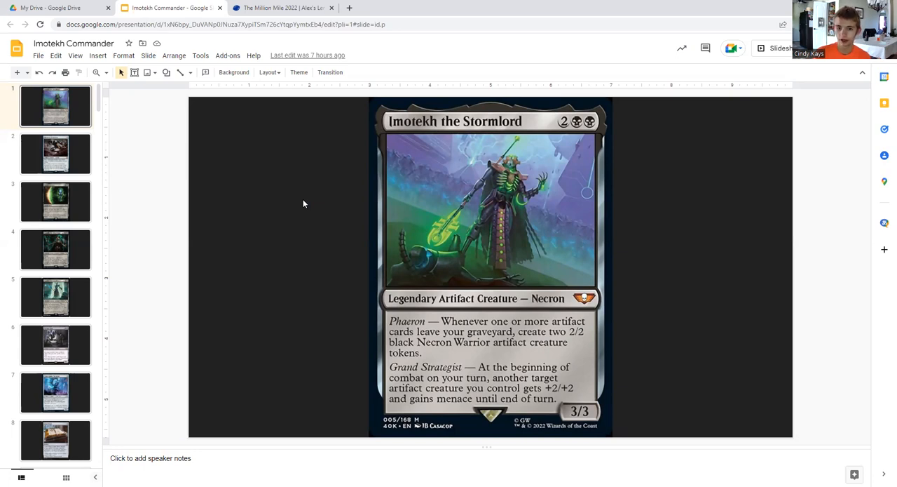
pyautogui.moveTo(319, 64)
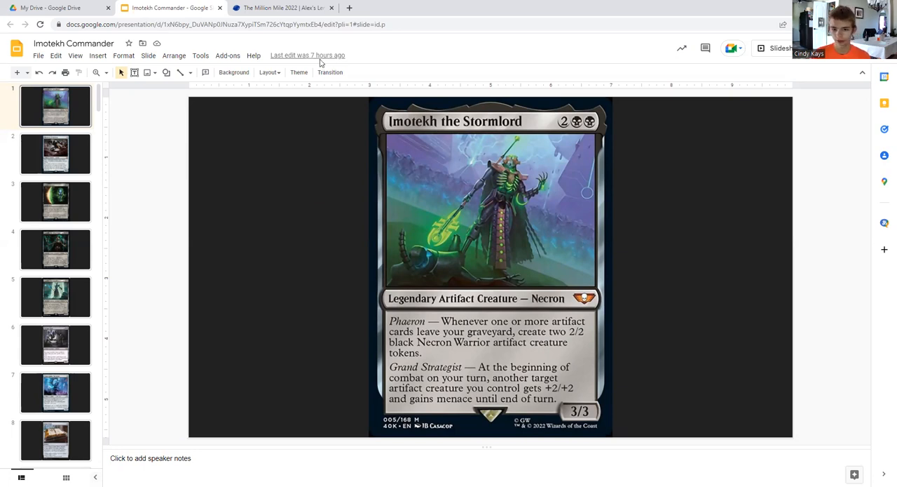
pyautogui.moveTo(234, 245)
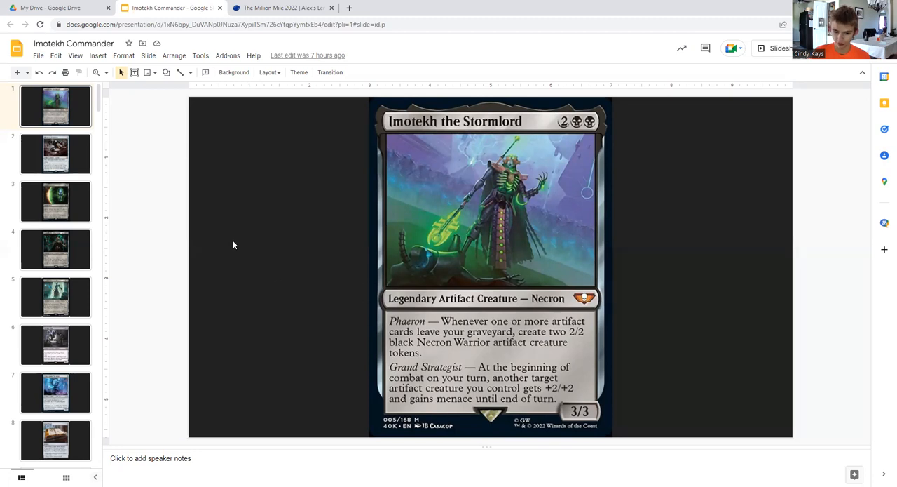
pyautogui.moveTo(228, 241)
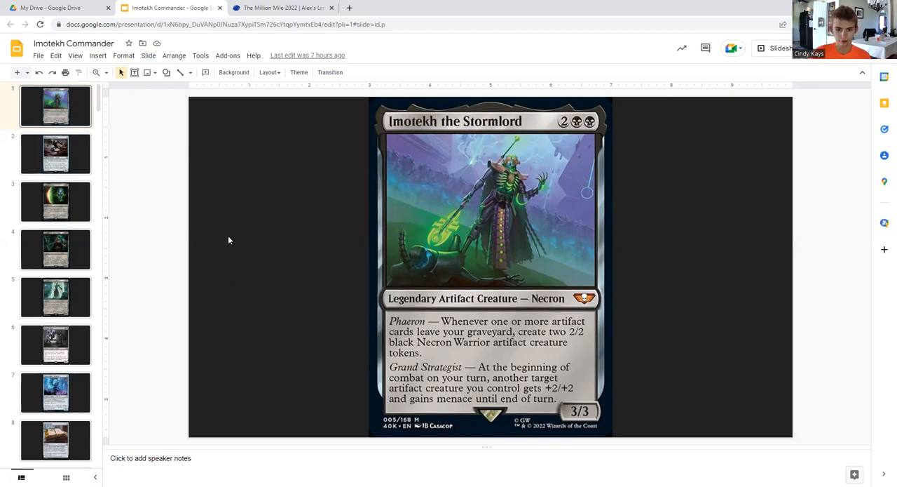
pyautogui.moveTo(330, 236)
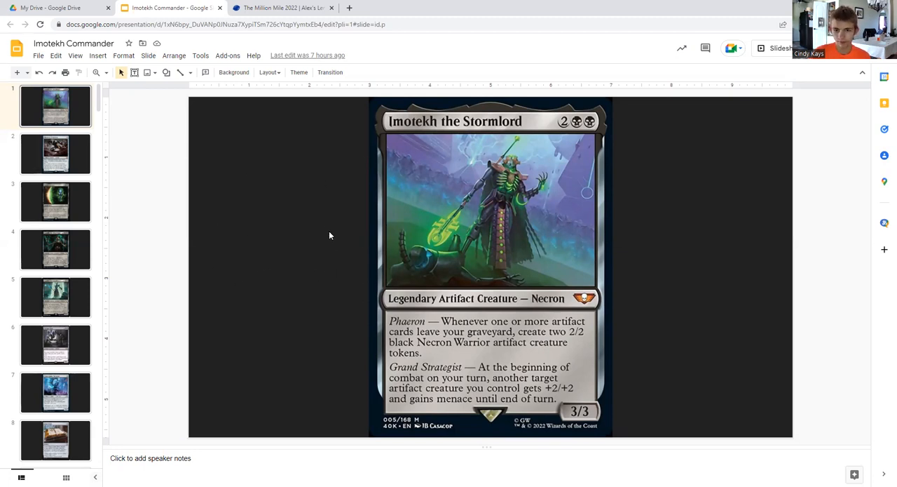
pyautogui.moveTo(370, 235)
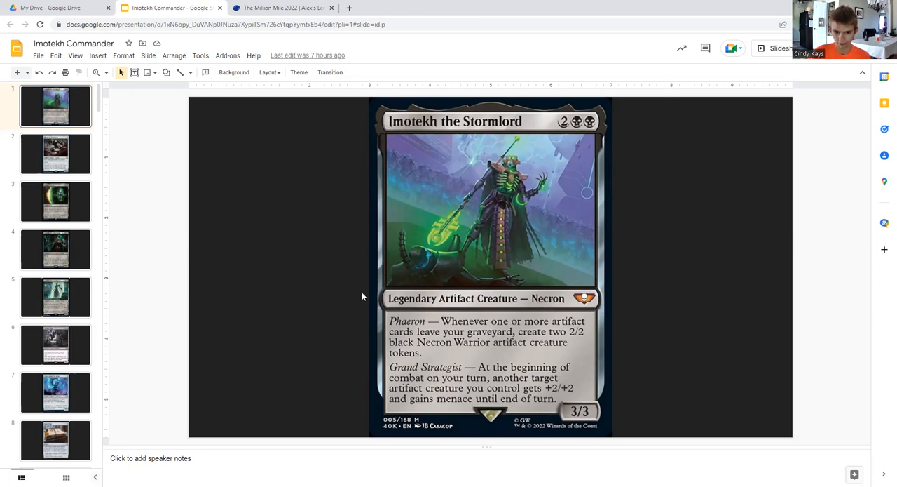
pyautogui.moveTo(423, 413)
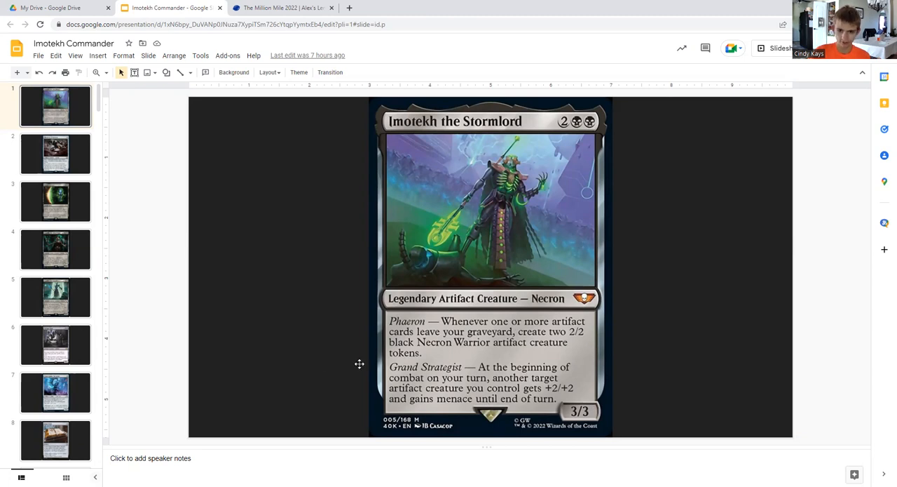
pyautogui.moveTo(312, 240)
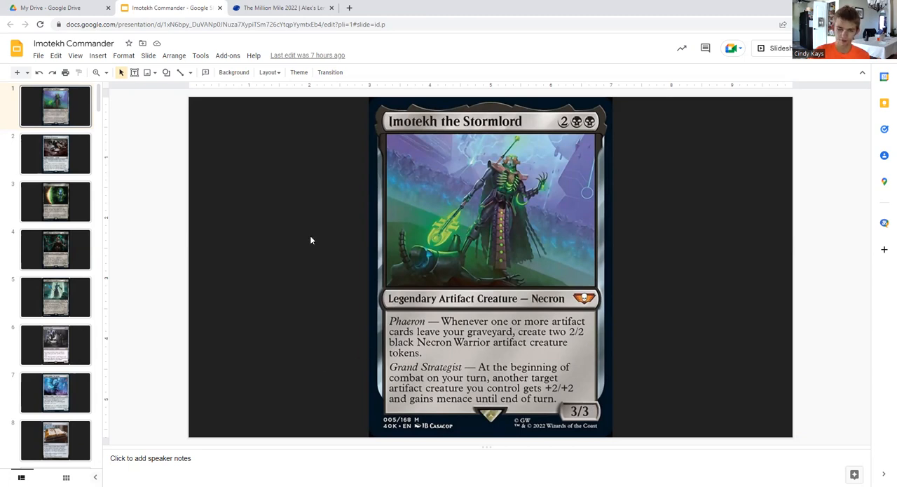
# Advance from Imotekh through Phyrexian Triniform to the Biotransference slide.
pyautogui.click(56, 106)
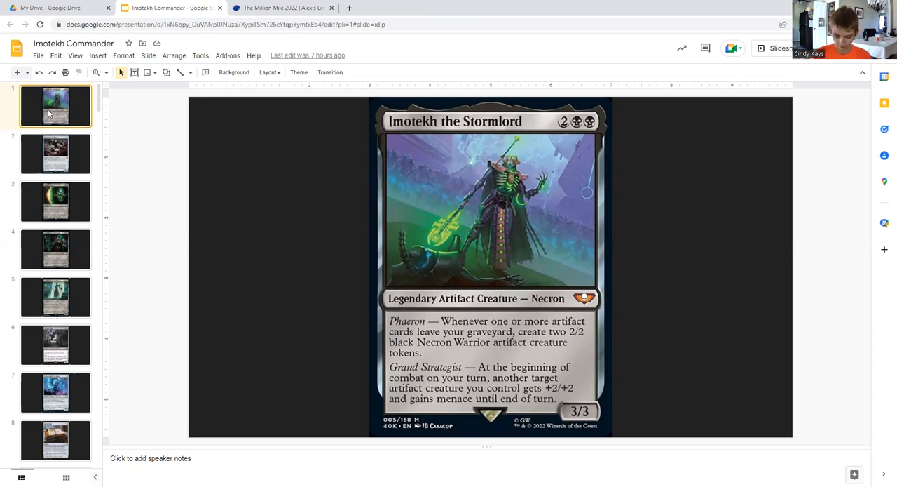
pyautogui.click(56, 154)
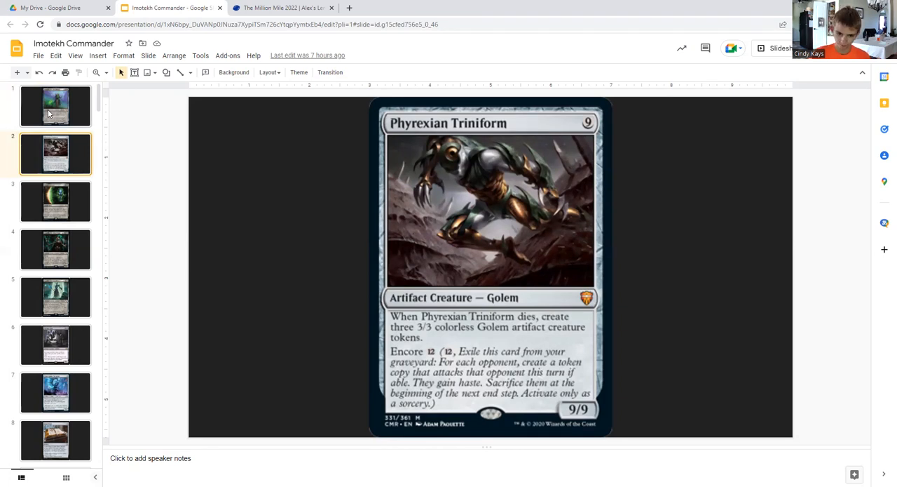
pyautogui.click(56, 202)
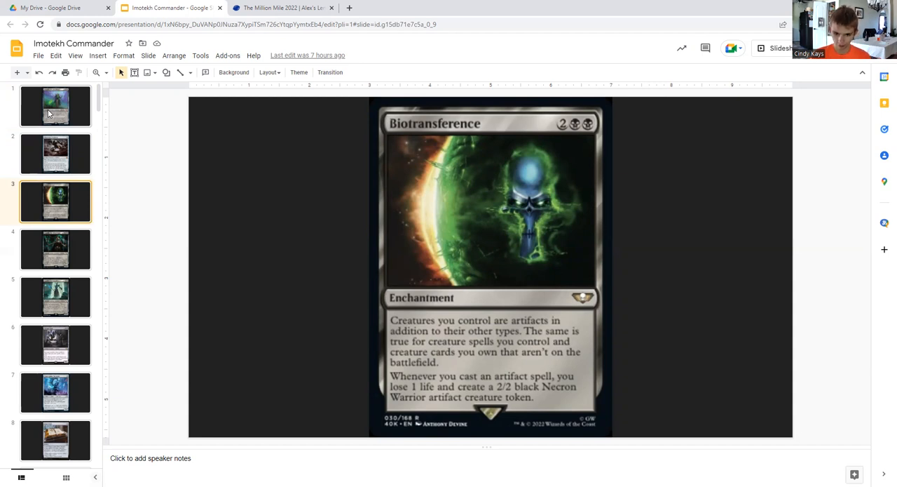
# Advance past Szarekh, the Silent King to the Anrakyr the Traveller slide.
pyautogui.click(56, 250)
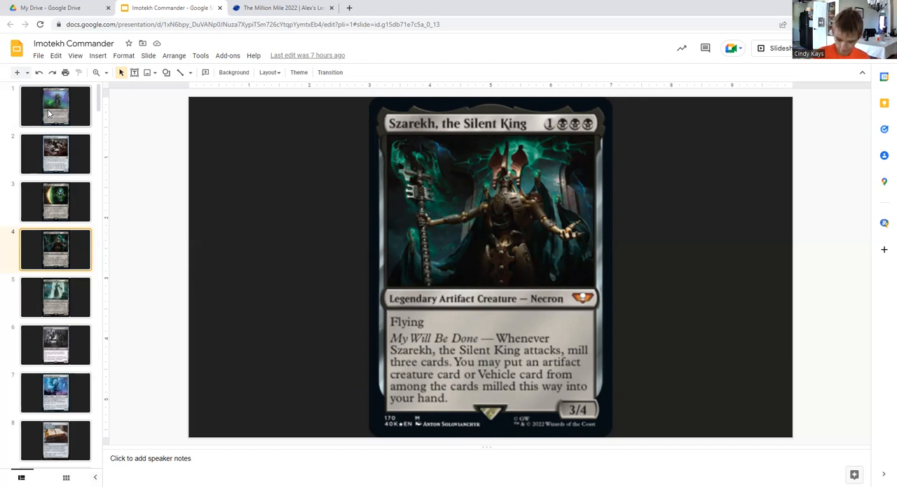
pyautogui.click(56, 298)
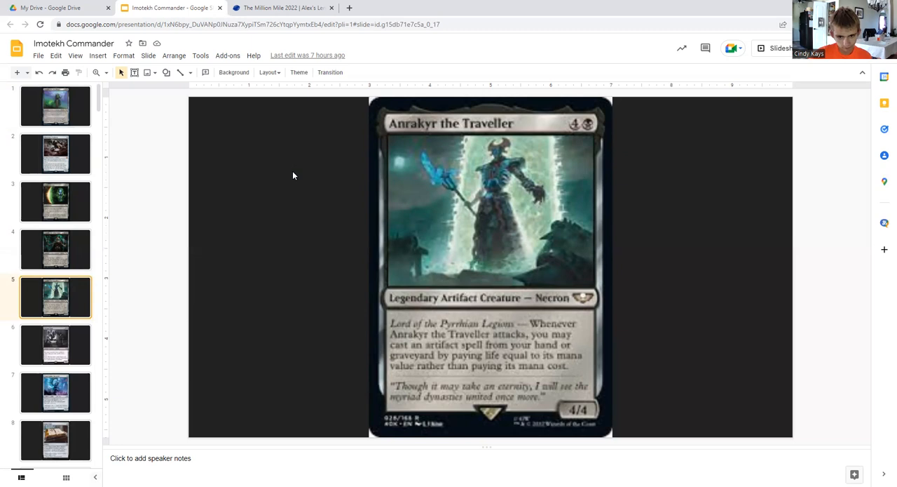
# Flip between the Salvage Titan and Imotekh the Stormlord slides, ending on Salvage Titan.
pyautogui.click(56, 343)
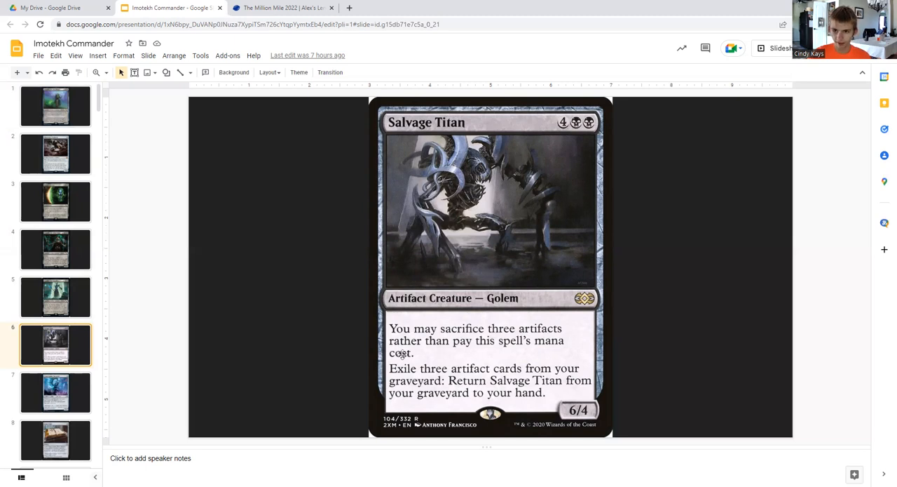
pyautogui.moveTo(69, 106)
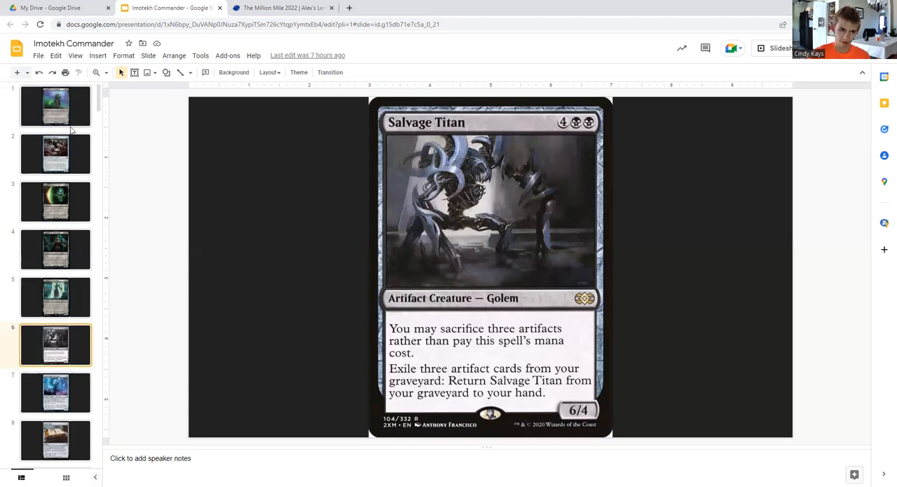
pyautogui.moveTo(539, 325)
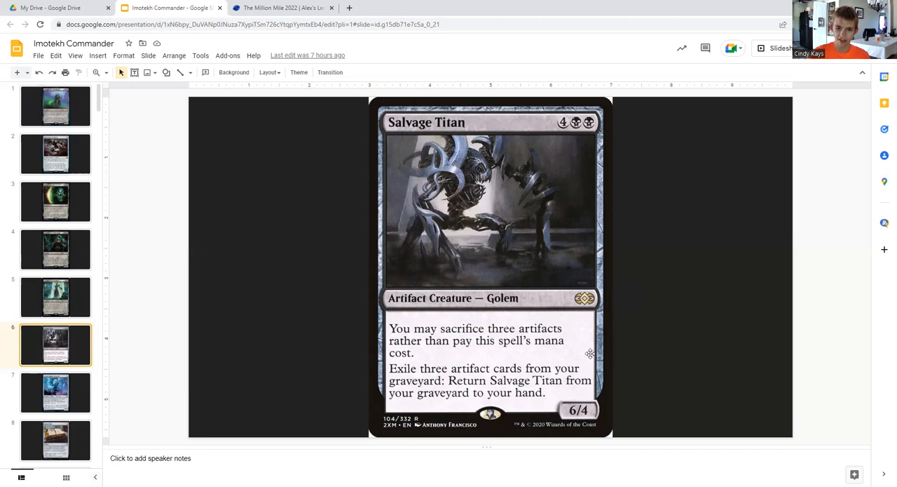
pyautogui.click(57, 107)
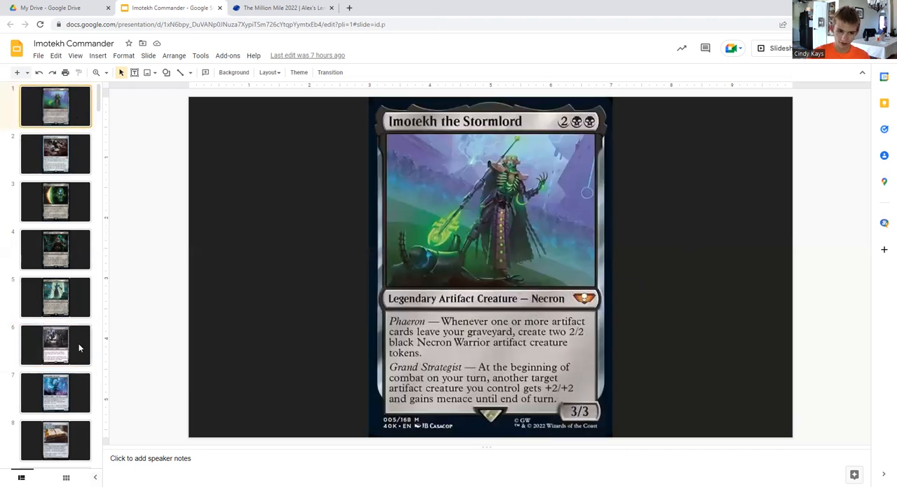
pyautogui.click(56, 345)
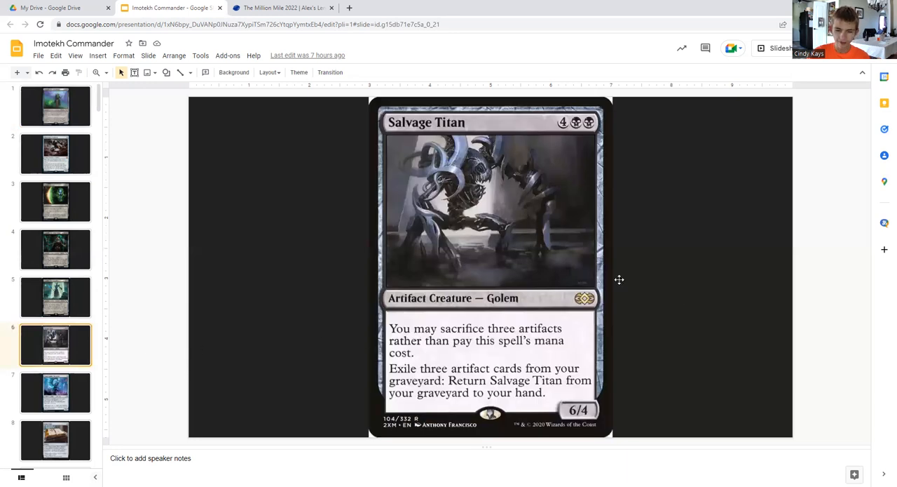
pyautogui.moveTo(694, 361)
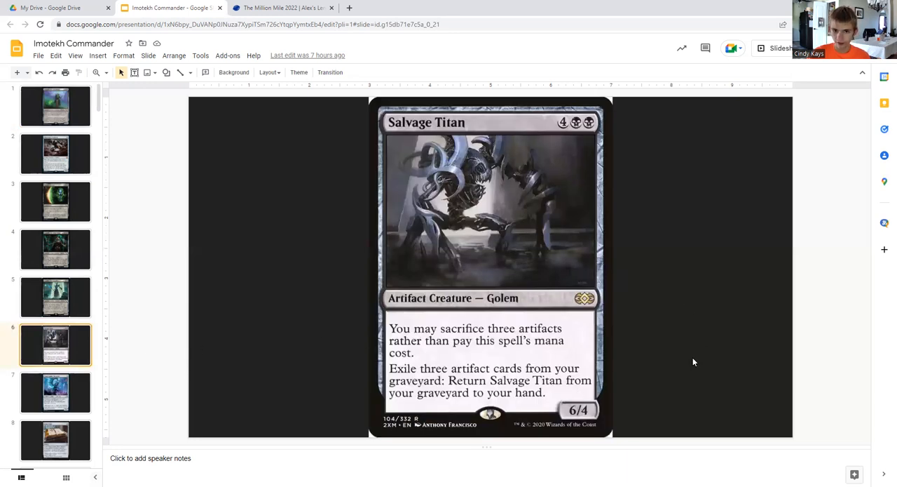
pyautogui.click(56, 106)
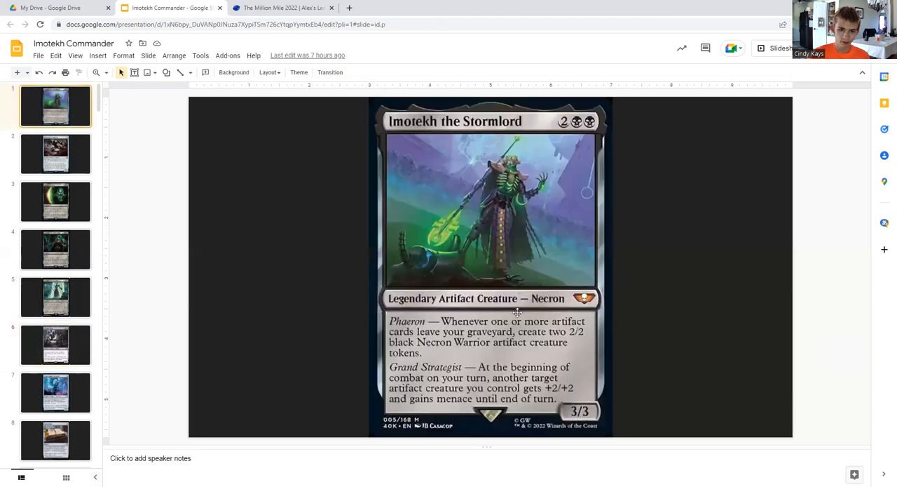
pyautogui.moveTo(244, 311)
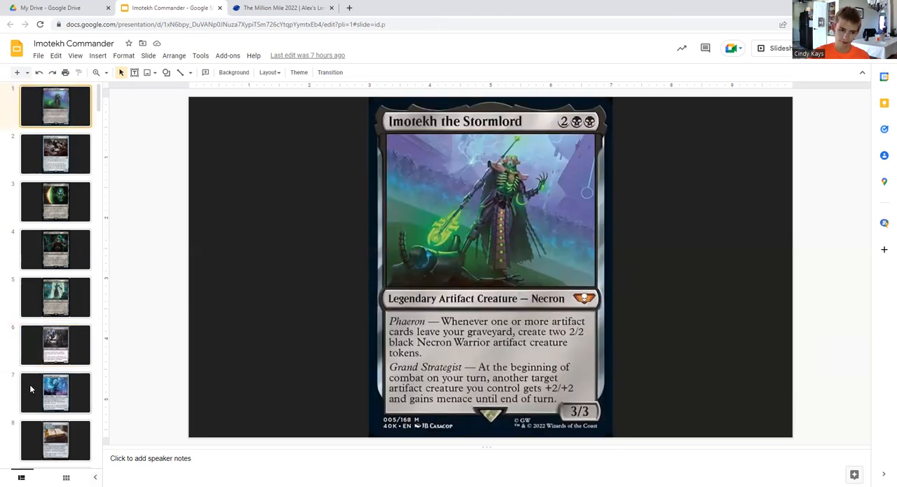
pyautogui.click(56, 345)
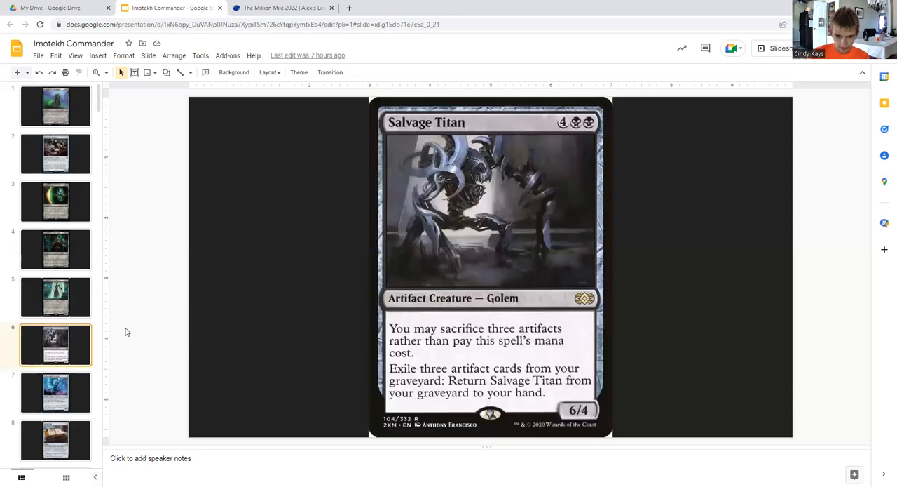
pyautogui.moveTo(545, 185)
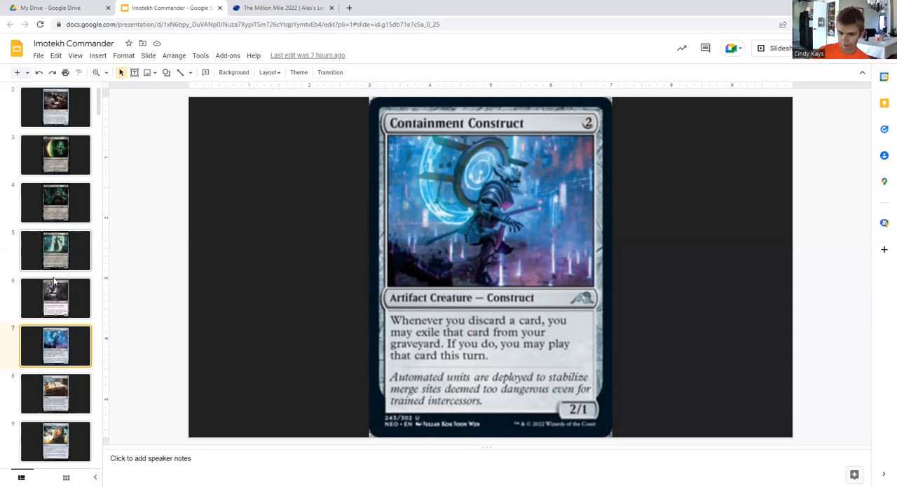
# Advance to the Containment Construct slide and onward toward Nightmare Shepherd.
pyautogui.click(56, 392)
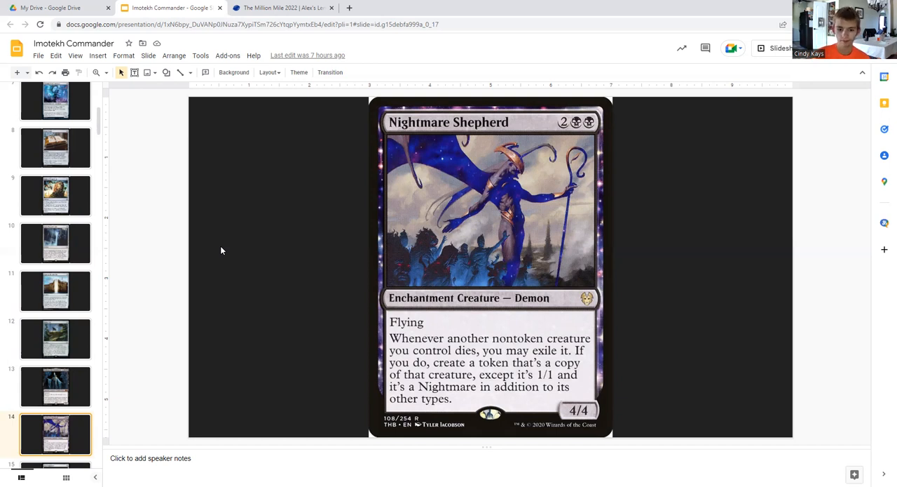
# Step back to Mikaeus, the Unhallowed, then onward toward Sheoldred, Whispering One.
pyautogui.click(56, 387)
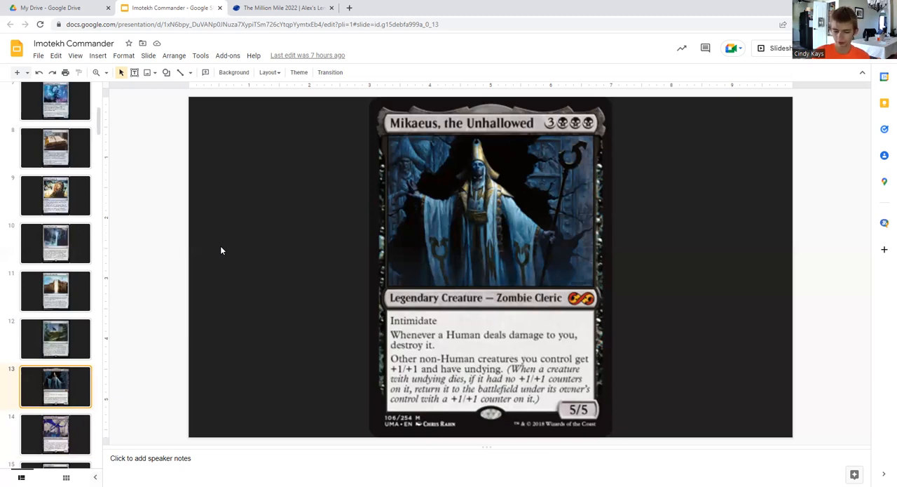
pyautogui.click(56, 433)
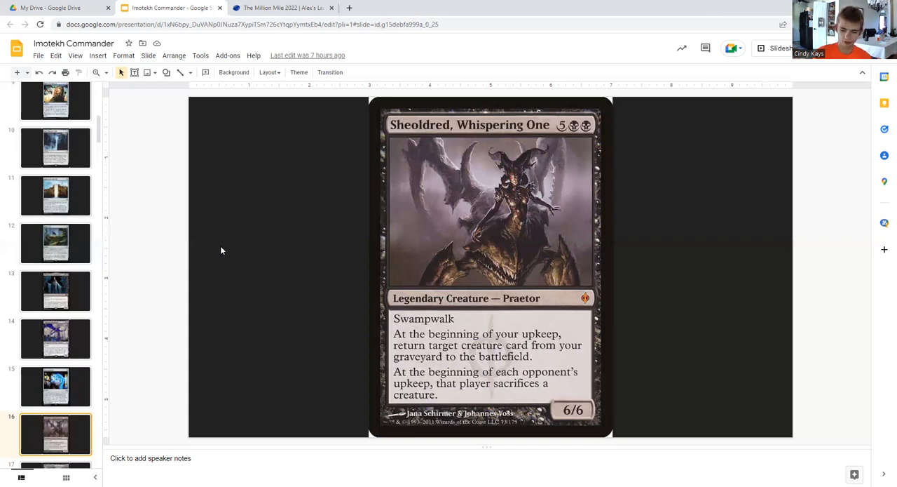
pyautogui.moveTo(295, 279)
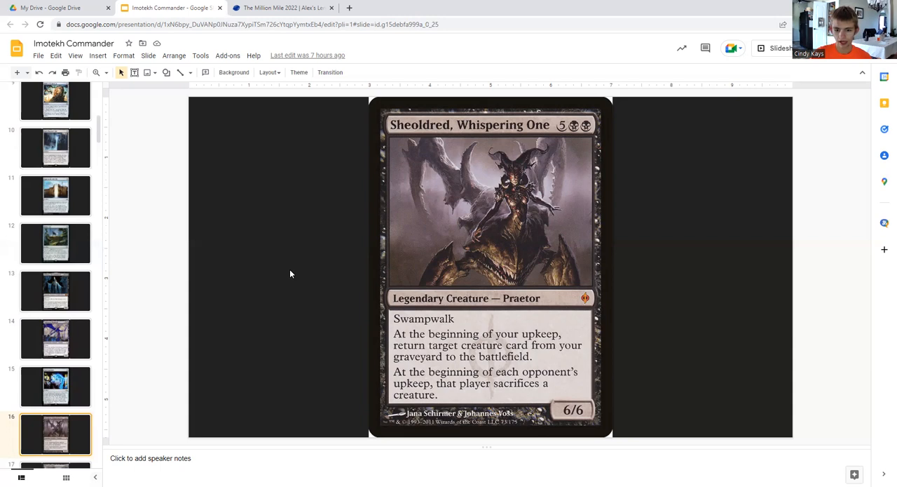
pyautogui.moveTo(272, 246)
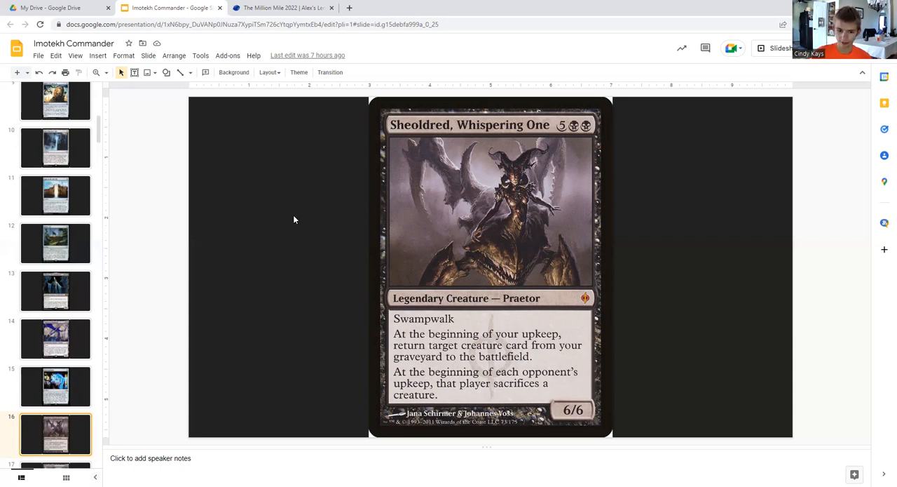
pyautogui.moveTo(378, 306)
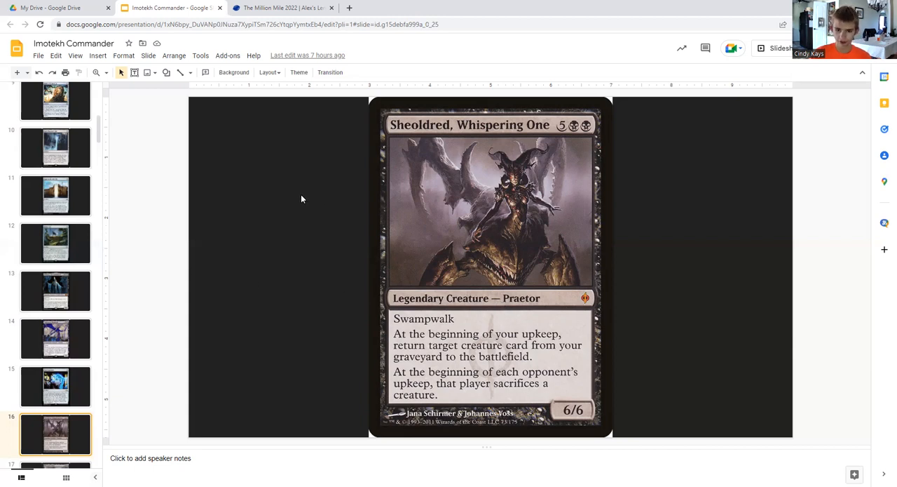
pyautogui.moveTo(634, 387)
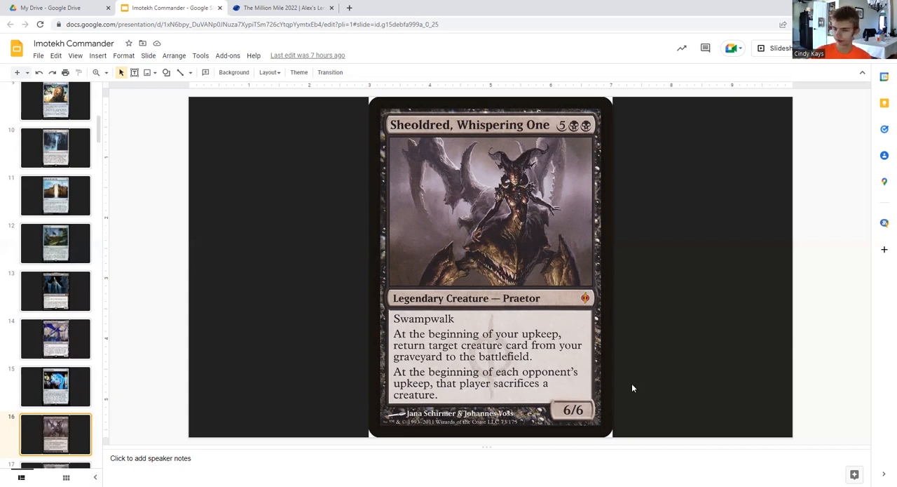
pyautogui.moveTo(261, 285)
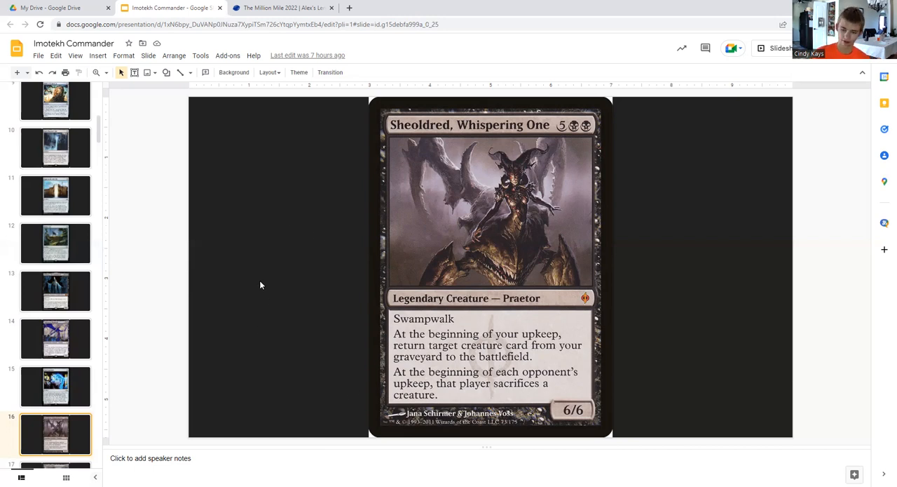
pyautogui.press('down')
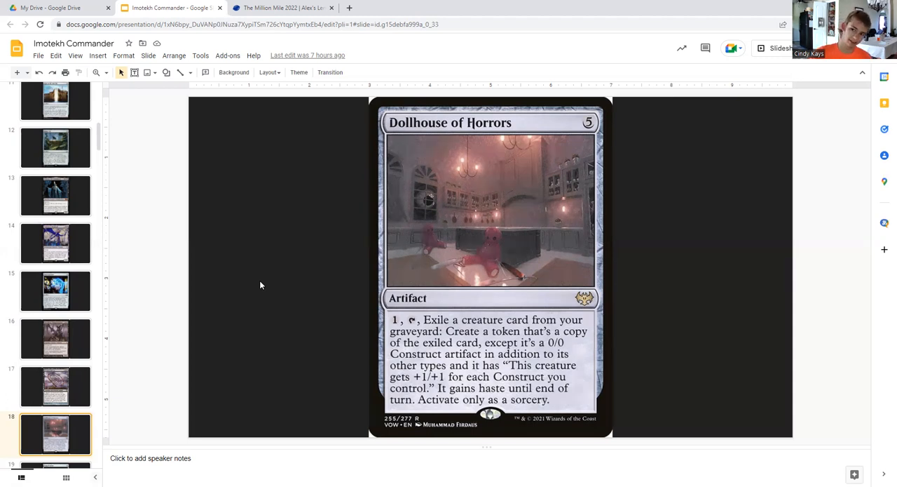
pyautogui.moveTo(281, 381)
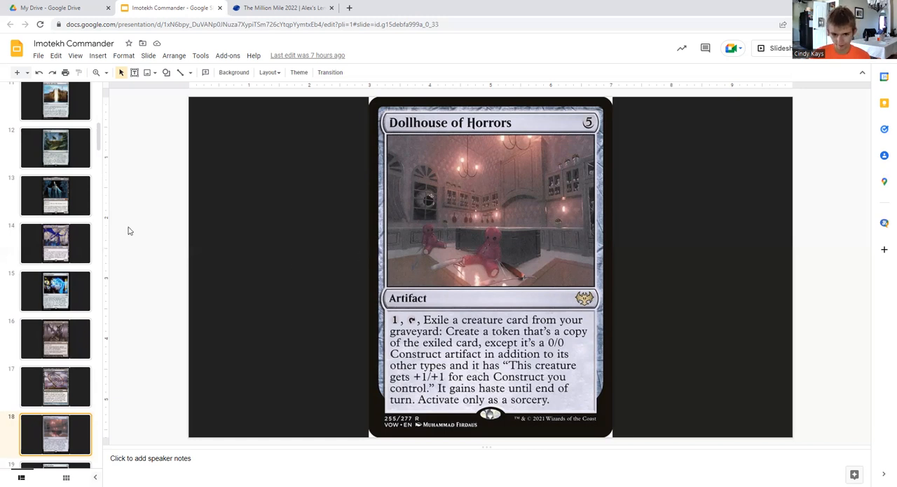
pyautogui.moveTo(312, 323)
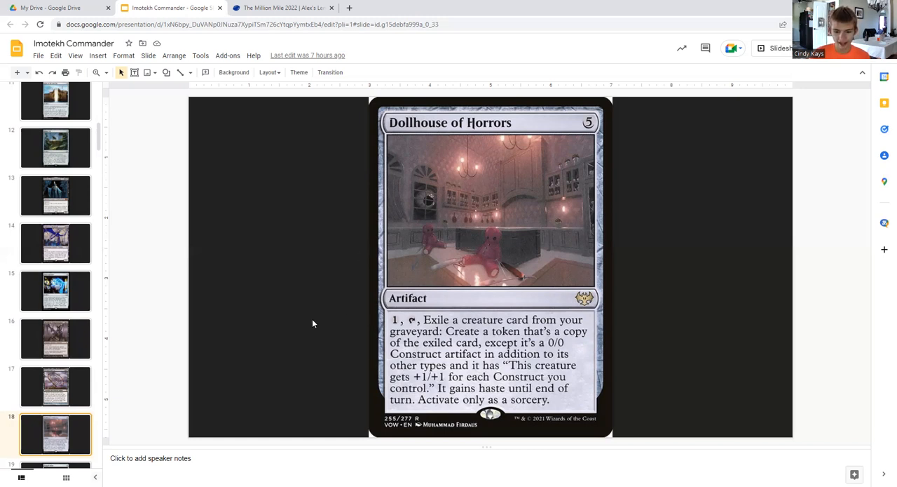
pyautogui.moveTo(247, 286)
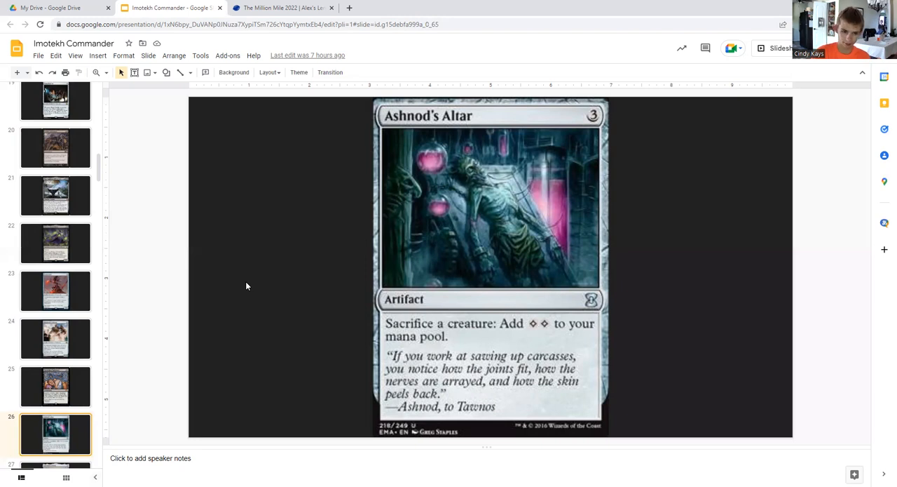
# Show Chromatic Orrery, then step back to the Recurring Nightmare slide.
pyautogui.click(56, 386)
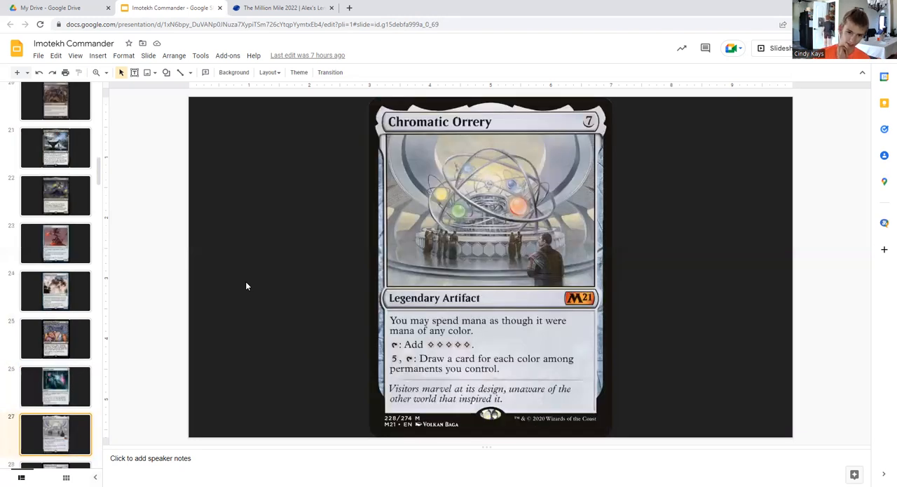
pyautogui.click(56, 338)
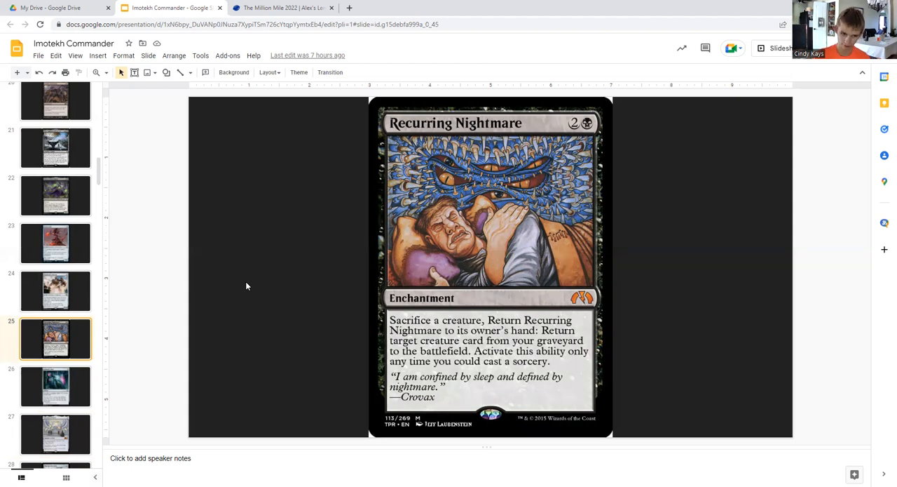
pyautogui.click(56, 385)
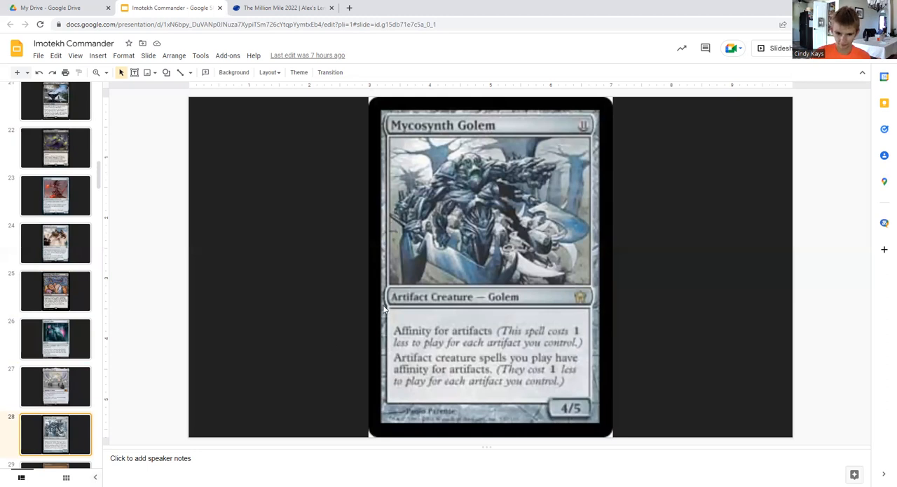
pyautogui.moveTo(570, 167)
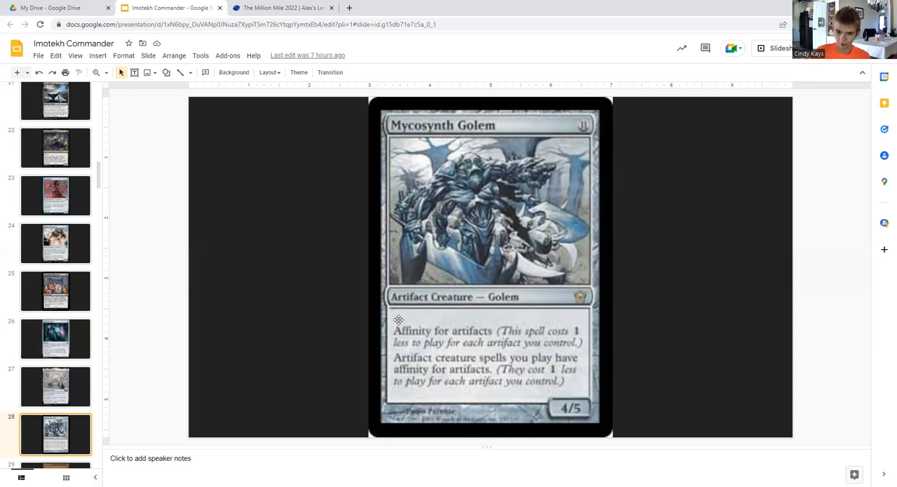
pyautogui.moveTo(628, 328)
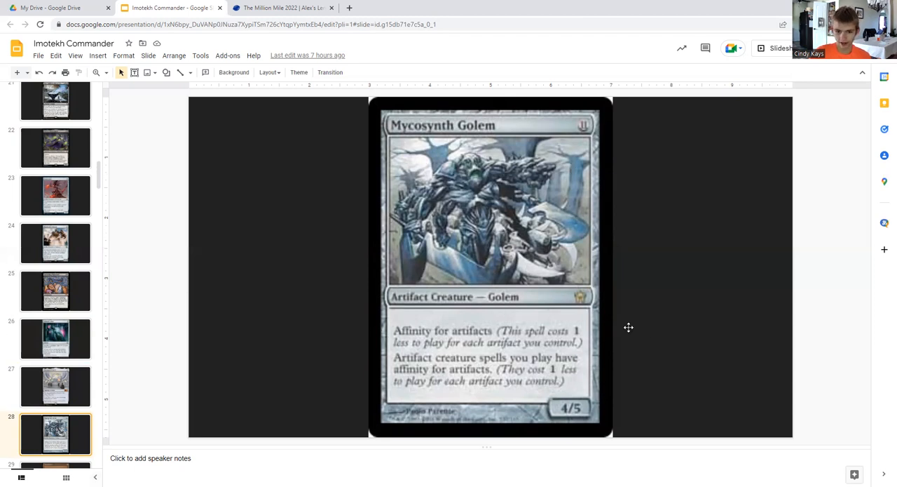
pyautogui.moveTo(210, 412)
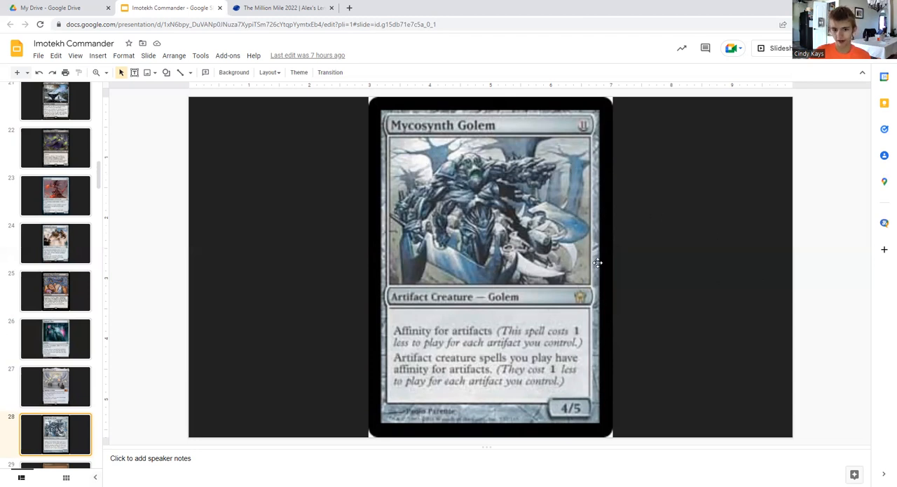
pyautogui.moveTo(443, 331)
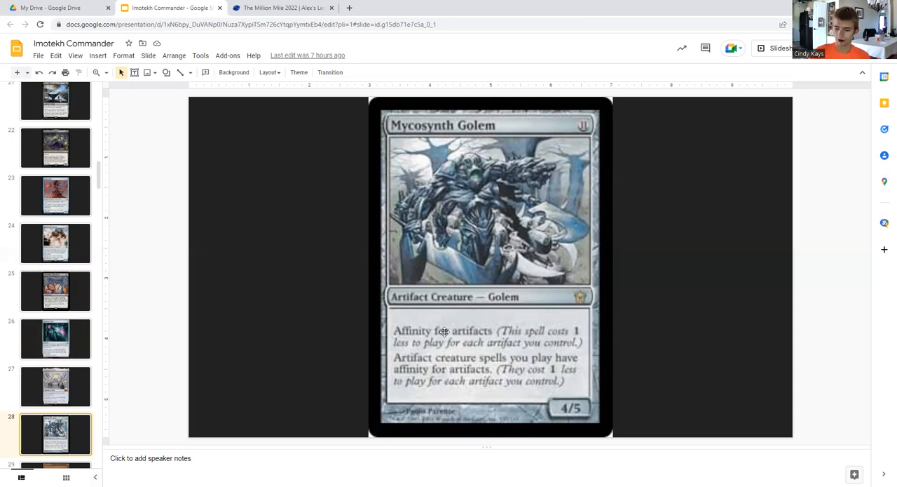
pyautogui.moveTo(541, 265)
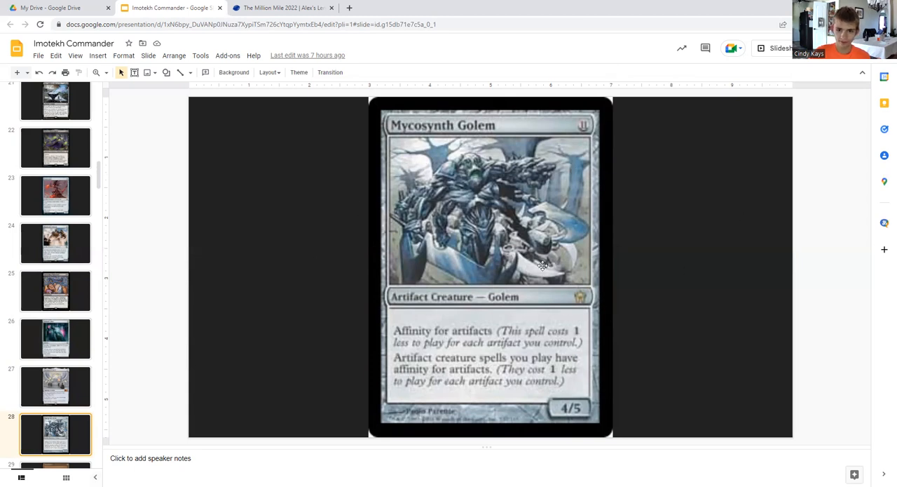
pyautogui.moveTo(474, 311)
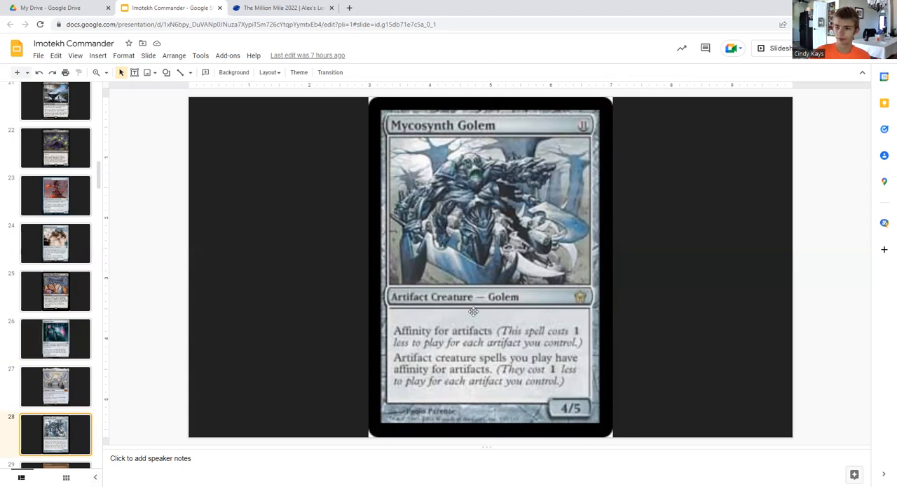
pyautogui.moveTo(585, 306)
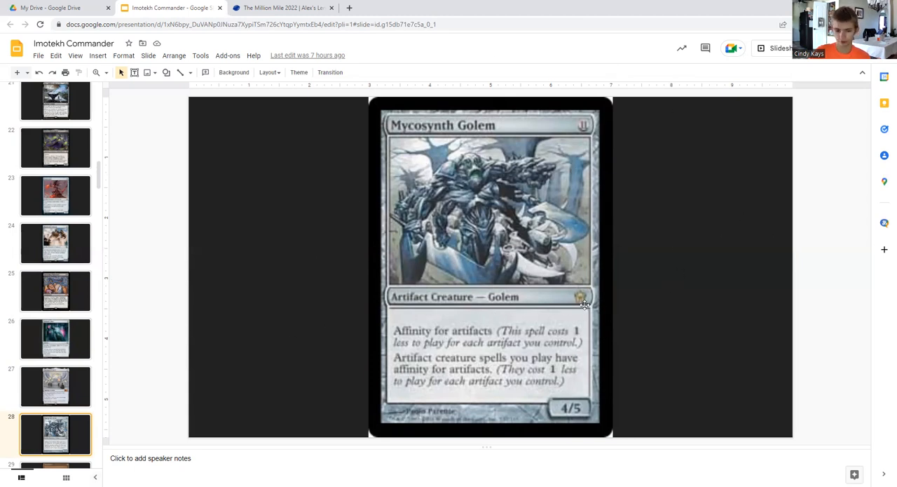
pyautogui.moveTo(440, 300)
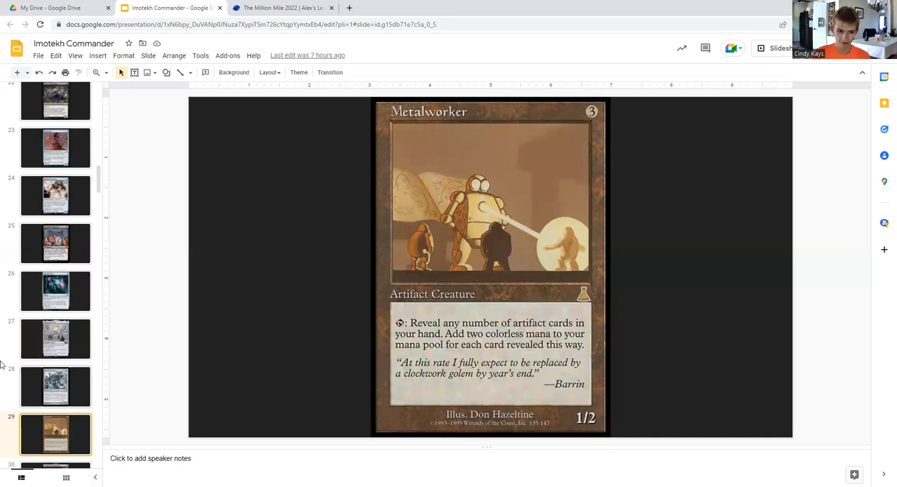
pyautogui.moveTo(429, 98)
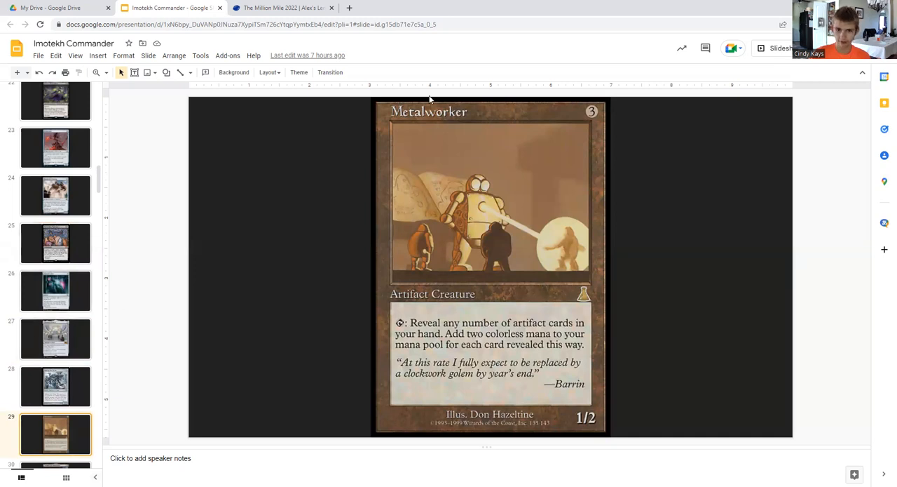
pyautogui.moveTo(275, 280)
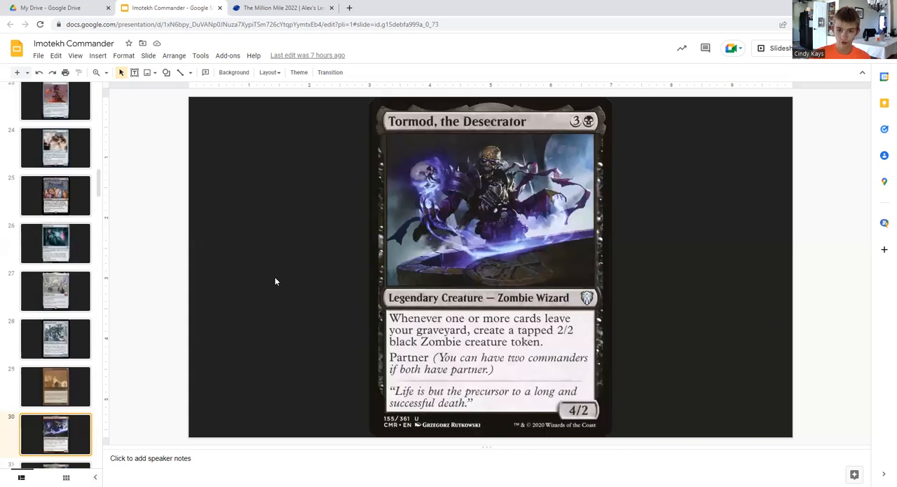
pyautogui.moveTo(73, 317)
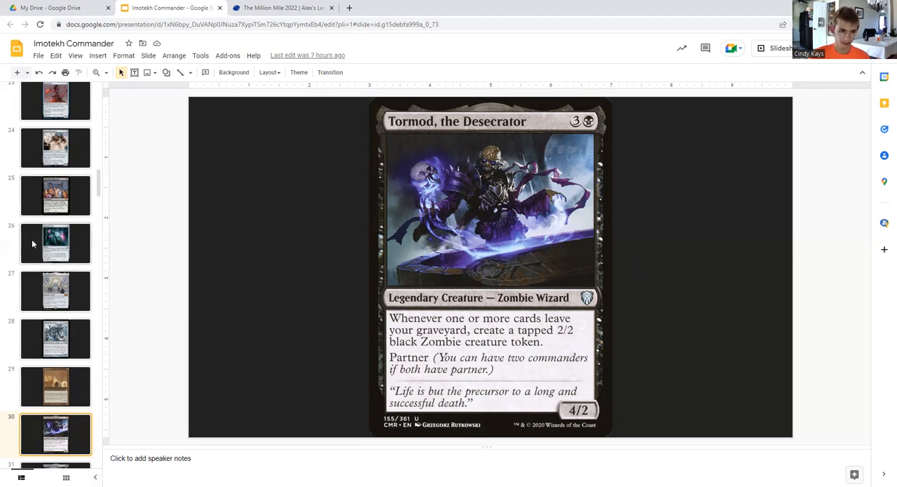
# Revisit Chromatic Orrery and the slide above it, then show Syr Konrad, the Grim.
pyautogui.click(56, 290)
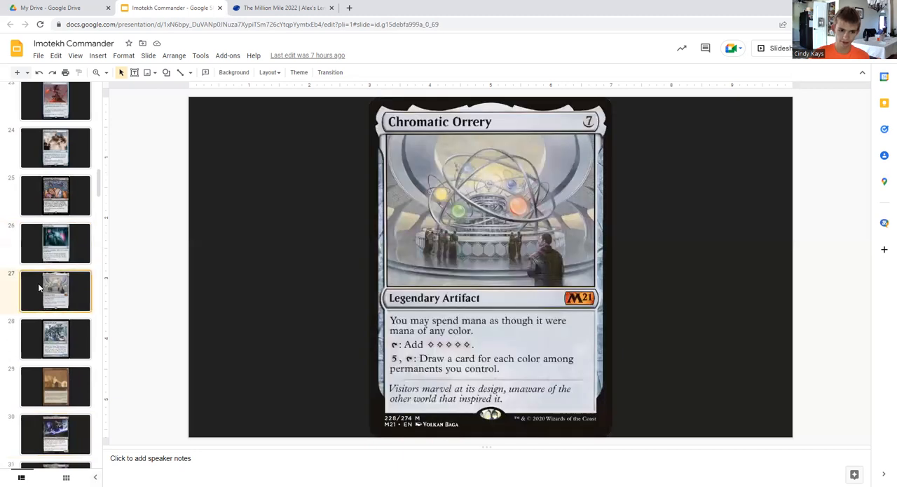
pyautogui.click(56, 243)
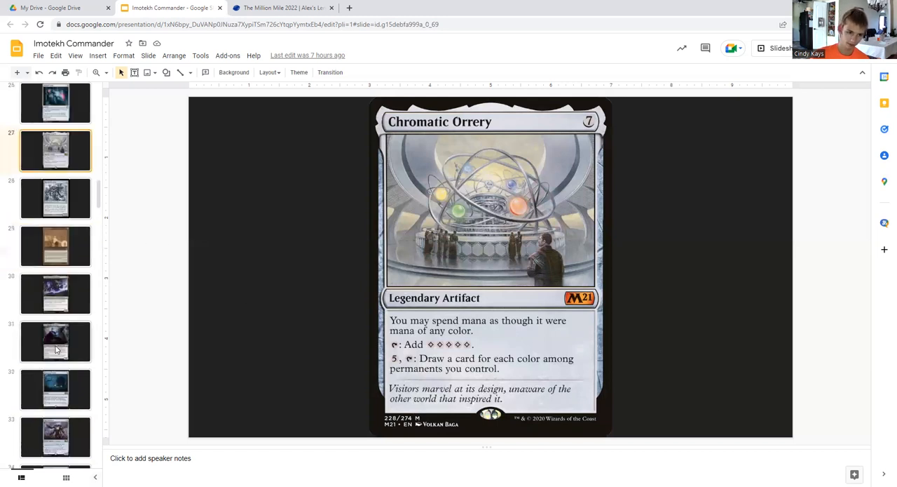
pyautogui.click(56, 342)
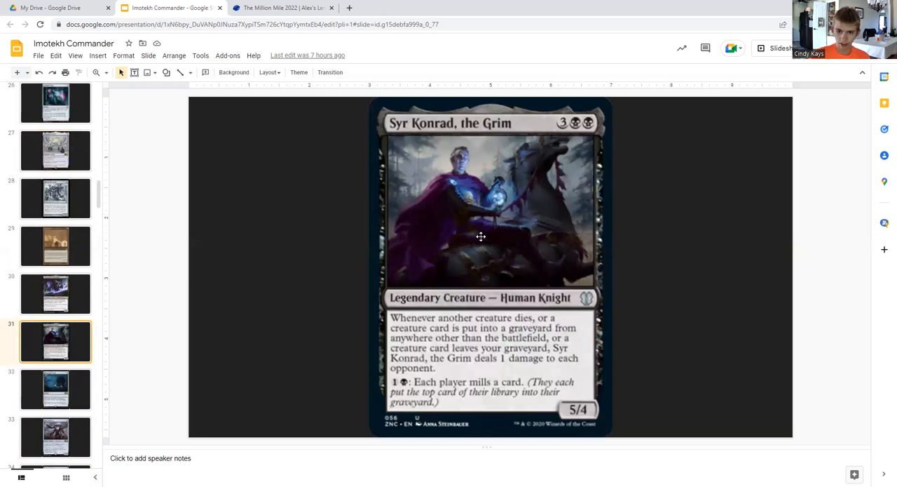
# Show the Steel Overseer slide, one past Syr Konrad, the Grim.
pyautogui.click(56, 390)
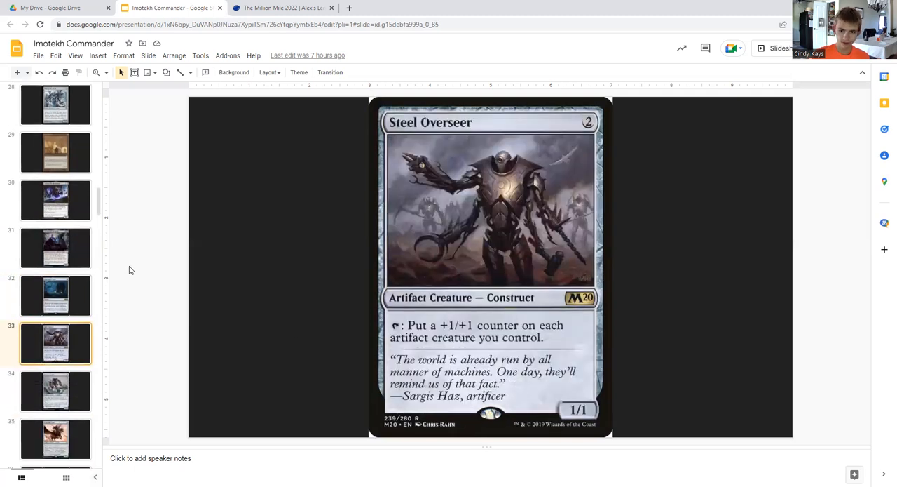
pyautogui.moveTo(519, 253)
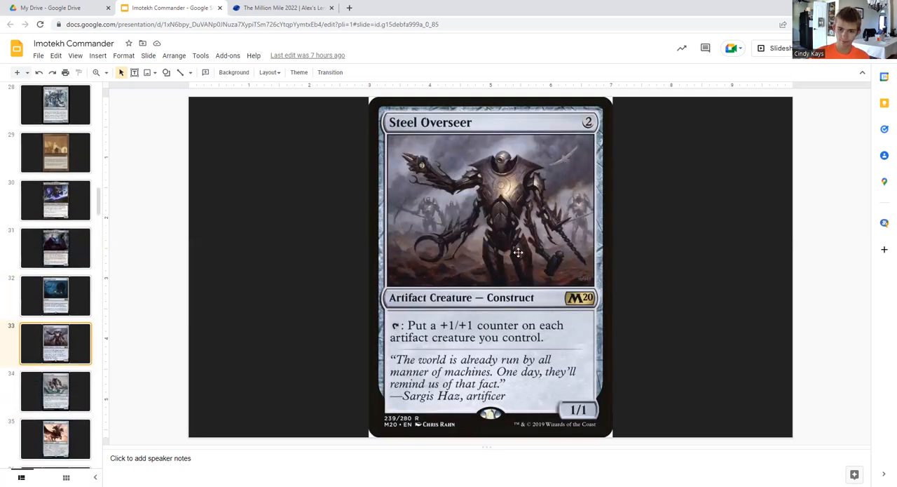
pyautogui.moveTo(511, 245)
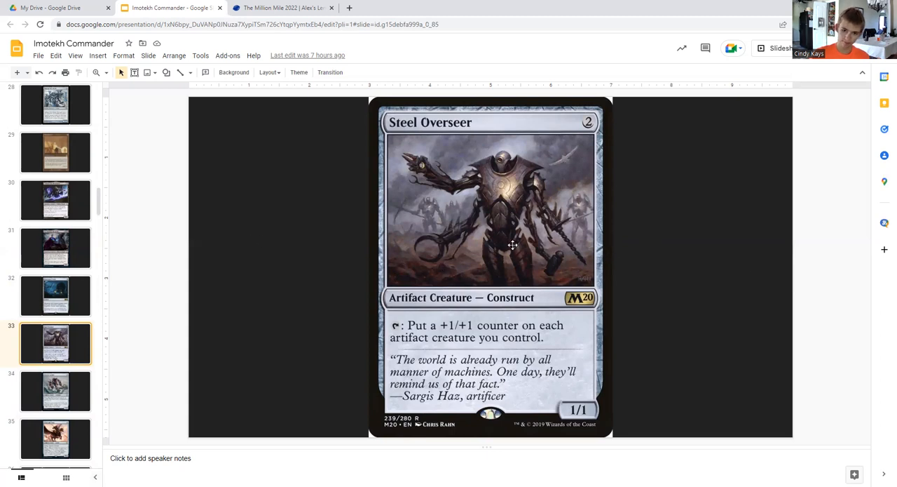
pyautogui.moveTo(399, 263)
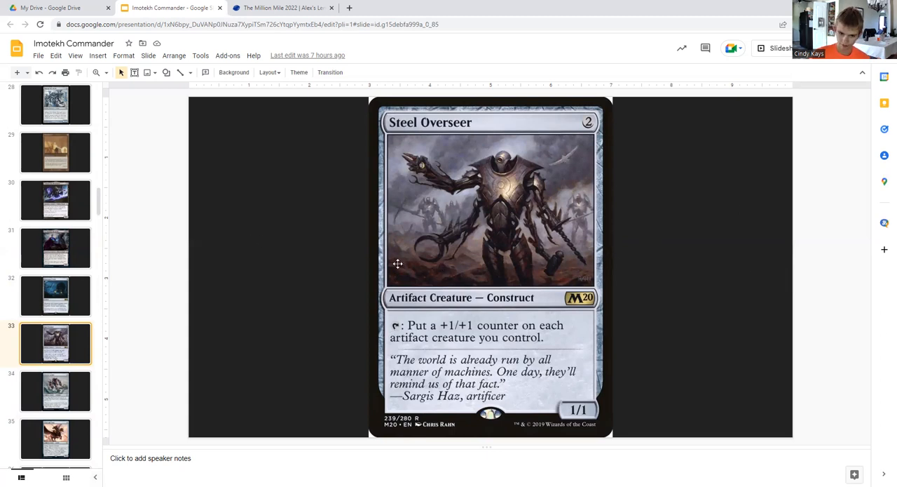
pyautogui.moveTo(370, 257)
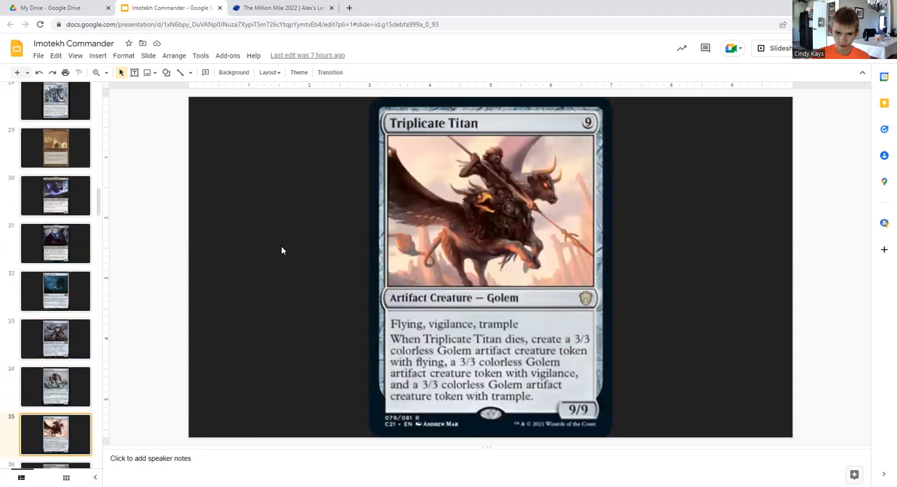
pyautogui.moveTo(279, 204)
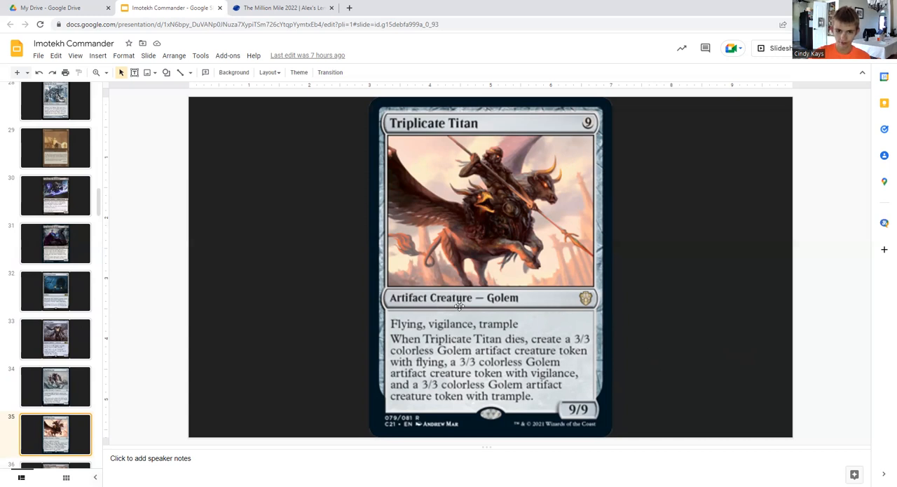
pyautogui.moveTo(235, 237)
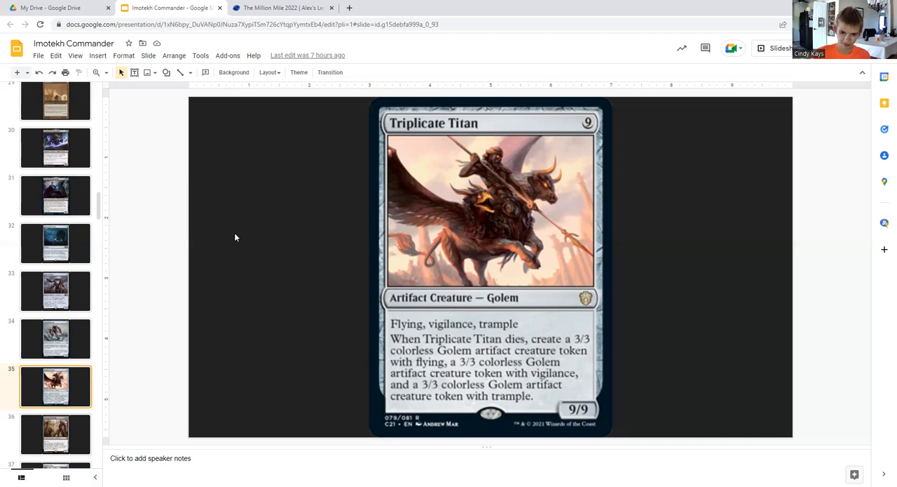
# Move on to the next card slide toward Mishra's Self-Replicator.
pyautogui.click(56, 433)
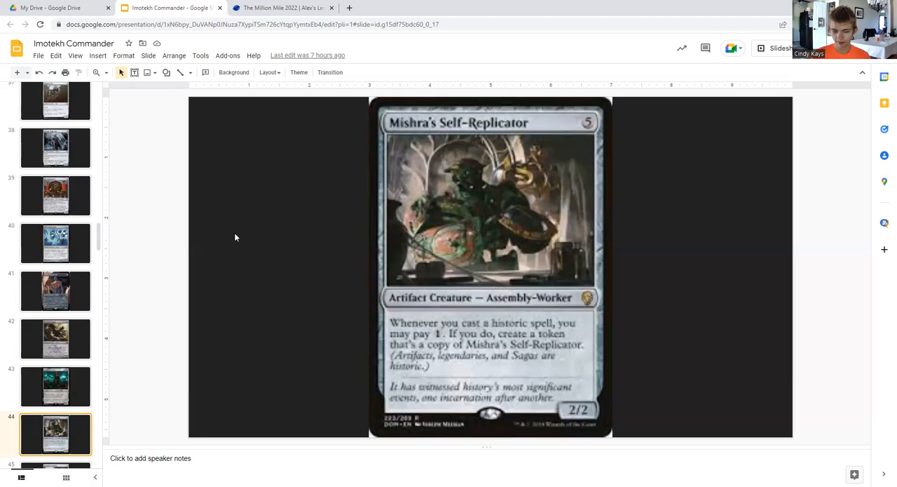
pyautogui.moveTo(391, 323)
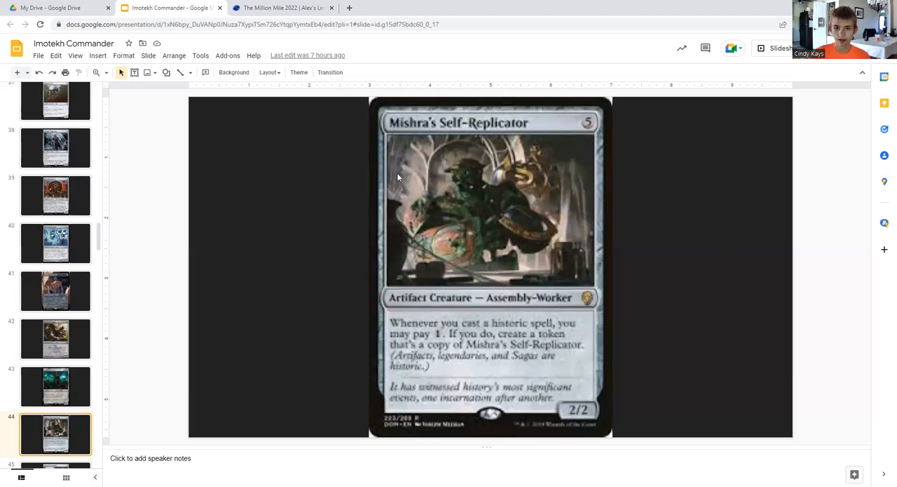
pyautogui.moveTo(294, 172)
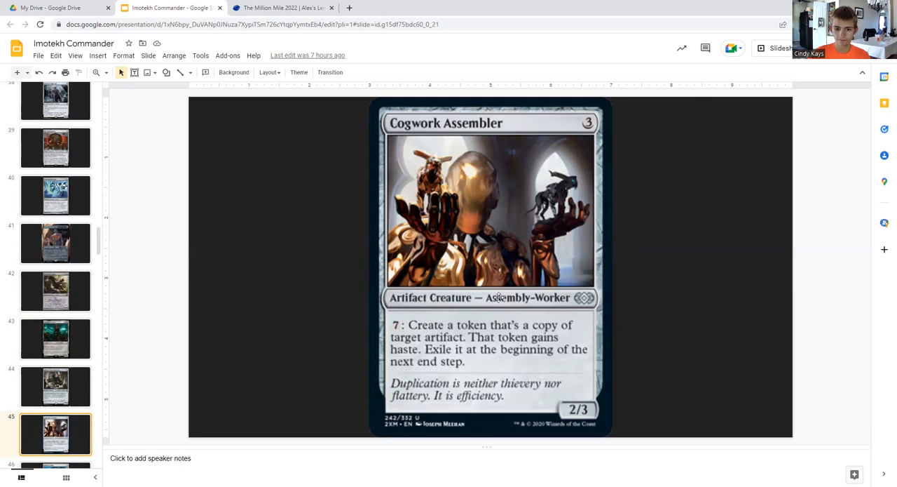
pyautogui.moveTo(454, 307)
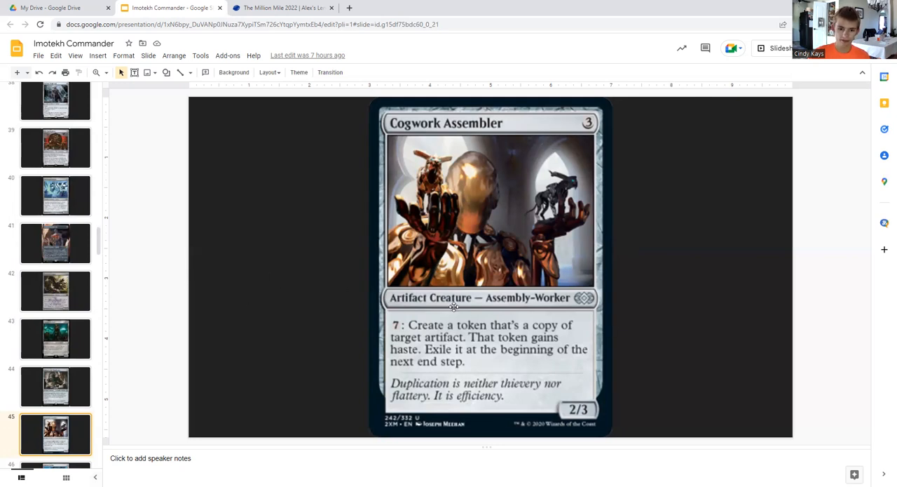
pyautogui.moveTo(143, 292)
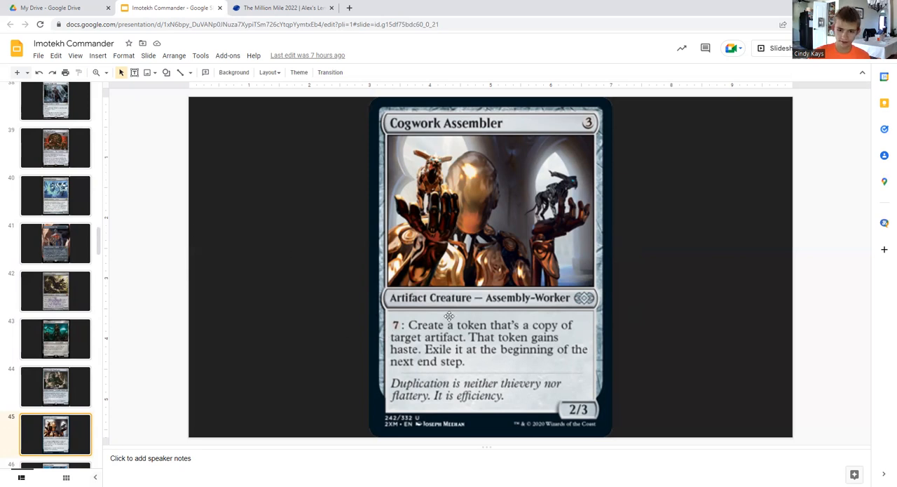
pyautogui.moveTo(263, 247)
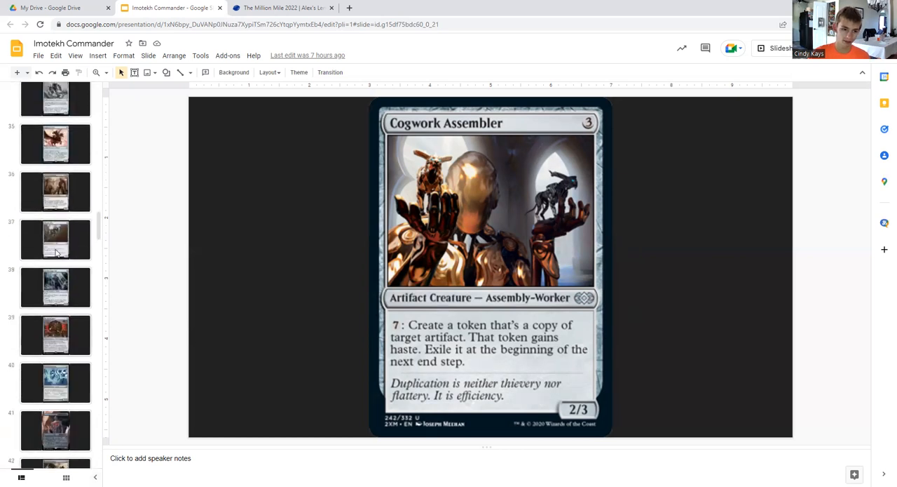
# View the Myr Battlesphere, Ancient Stone Idol and Cogwork Assembler slides, ending on Chromatic Orrery.
pyautogui.click(56, 286)
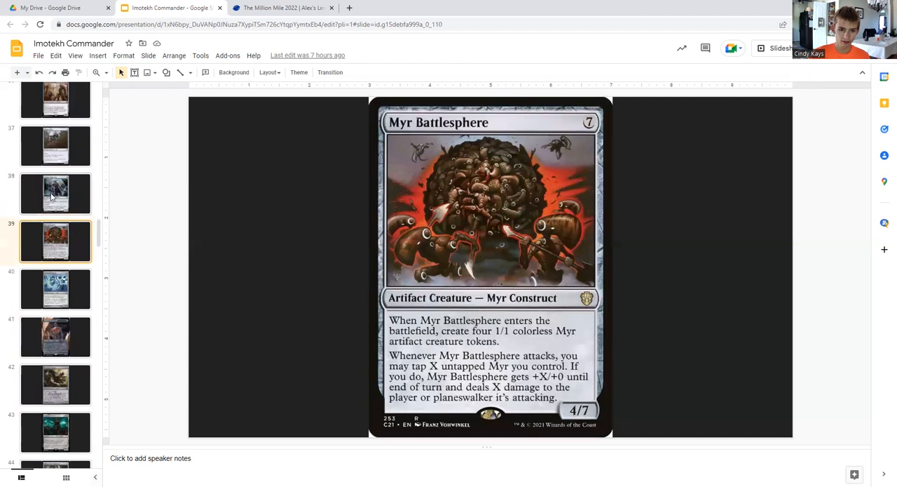
pyautogui.click(56, 387)
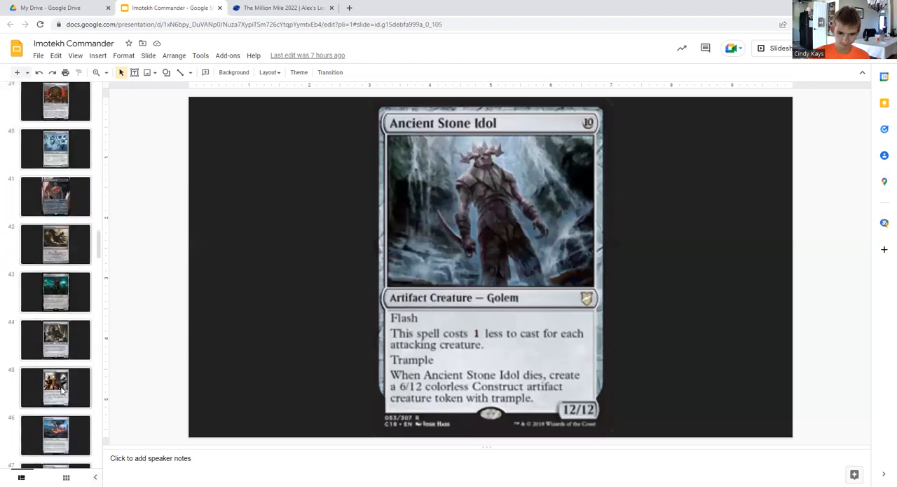
pyautogui.moveTo(549, 249)
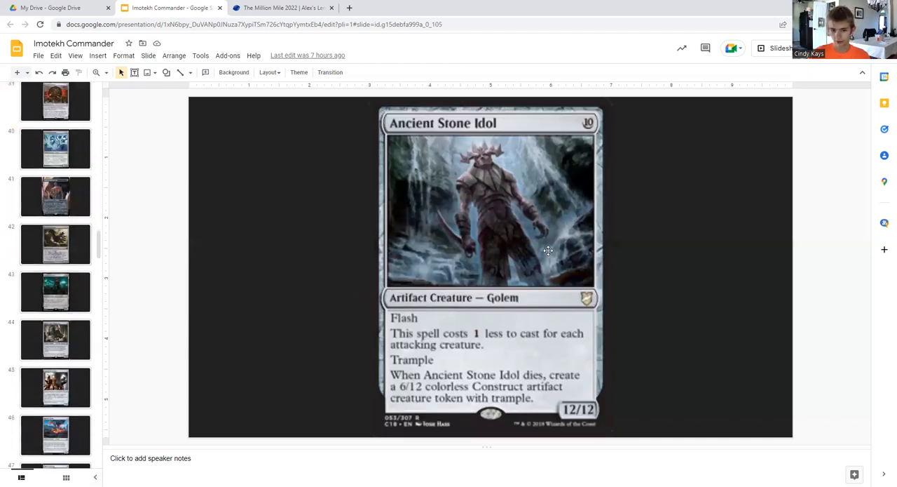
pyautogui.click(57, 387)
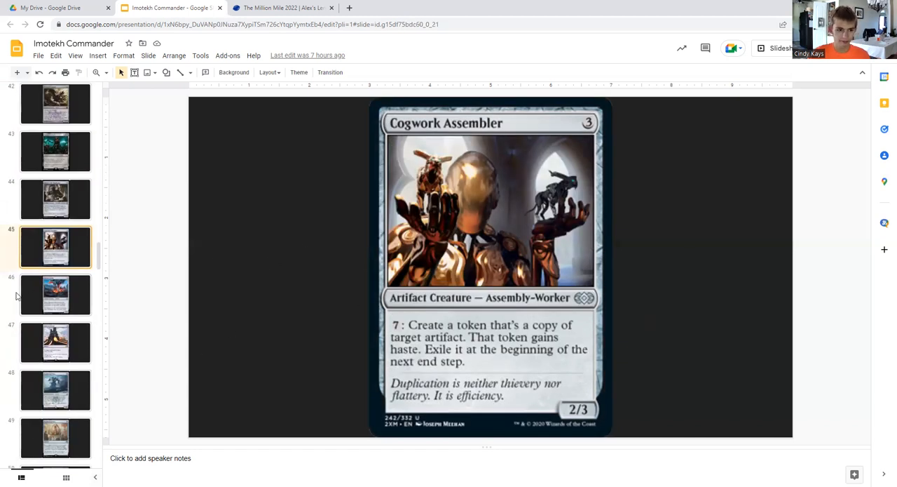
pyautogui.moveTo(101, 362)
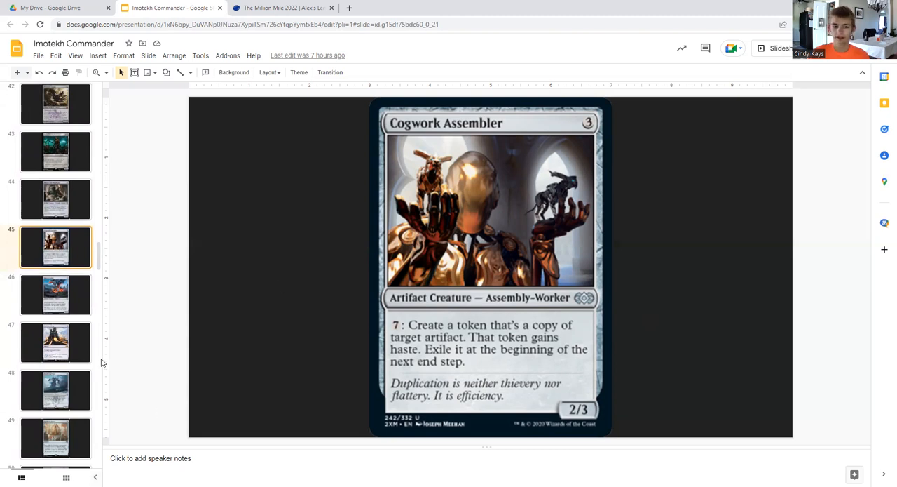
pyautogui.moveTo(289, 245)
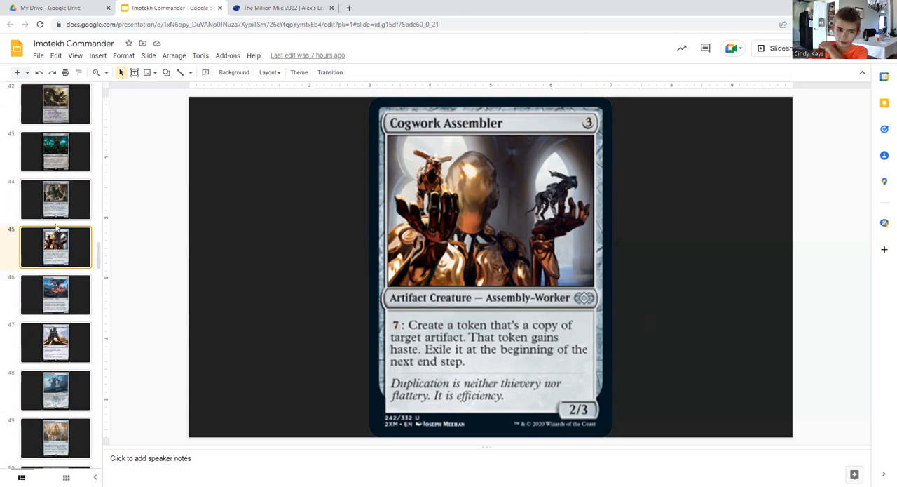
pyautogui.click(56, 294)
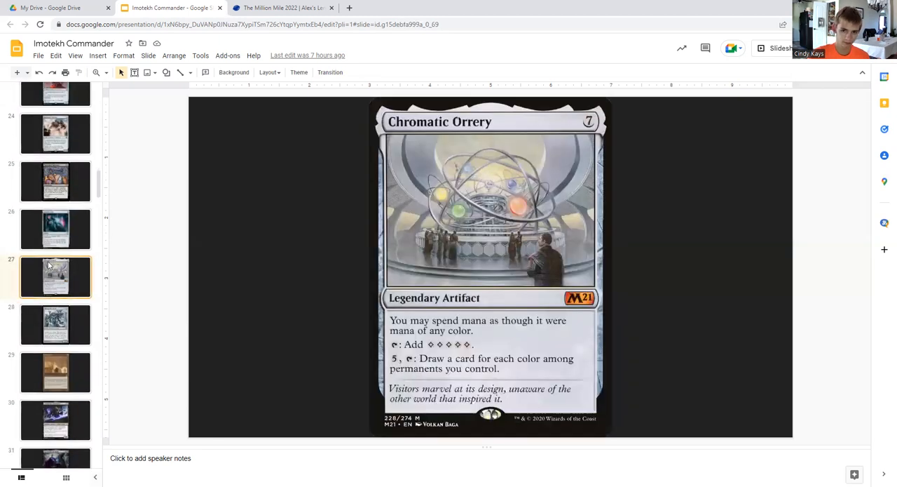
# View the Recurring Nightmare, Meteor Golem and Sundering Titan card slides in turn.
pyautogui.click(56, 230)
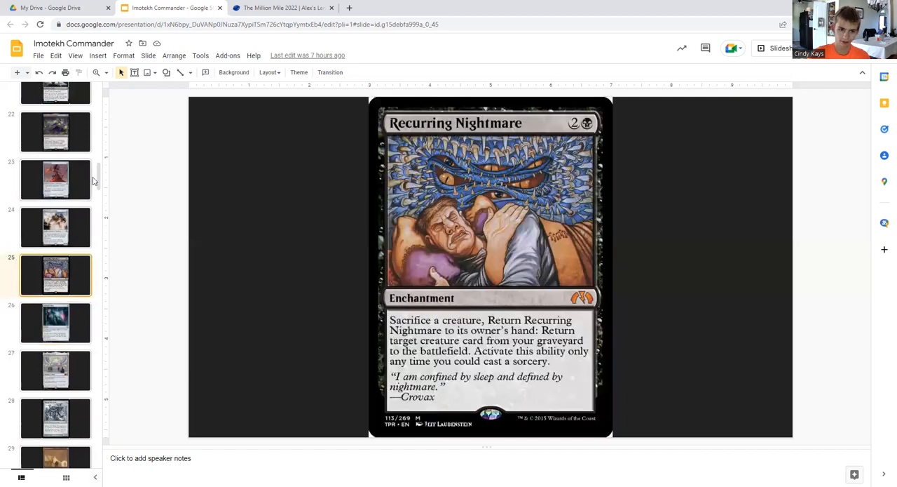
pyautogui.scroll(-3)
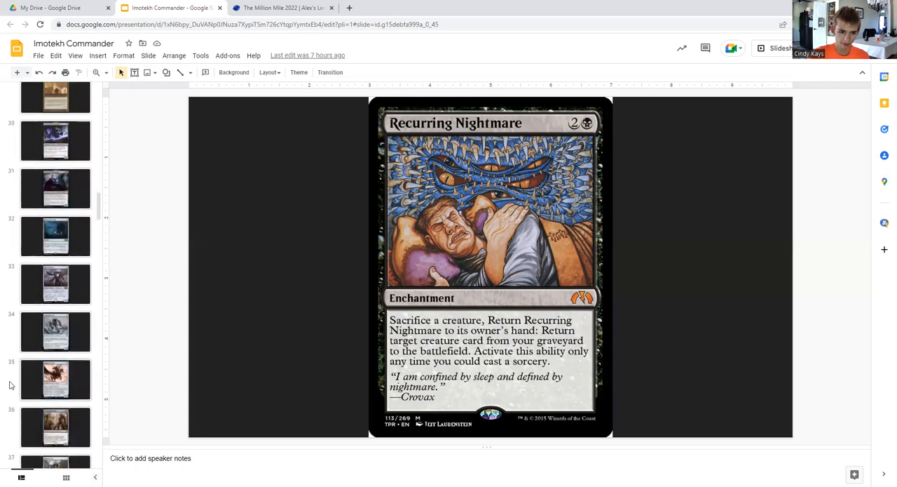
pyautogui.scroll(-3)
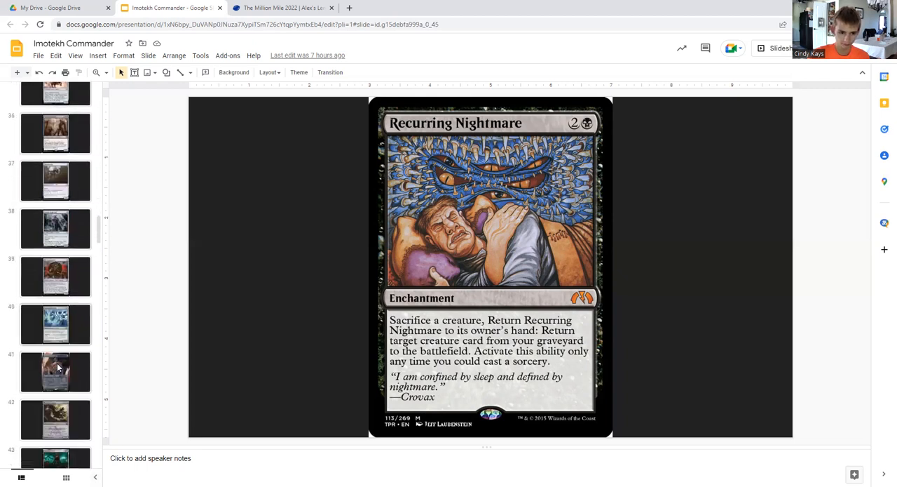
pyautogui.scroll(-3)
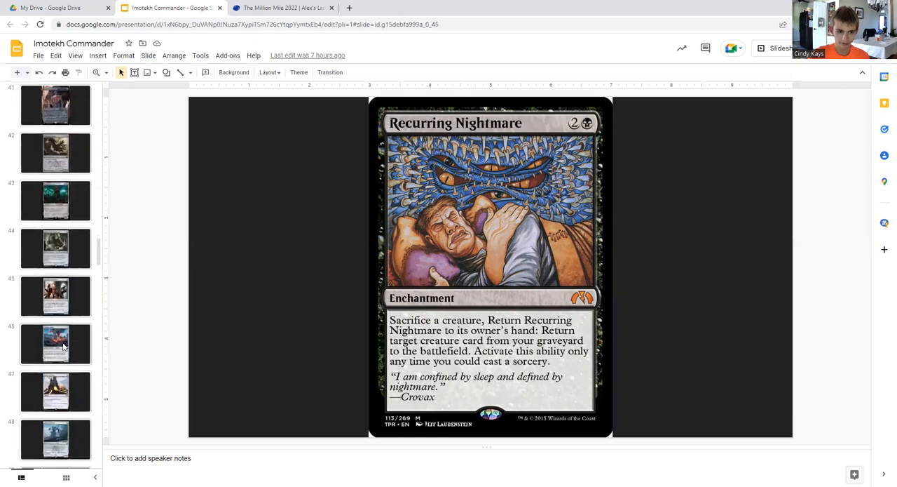
pyautogui.click(56, 343)
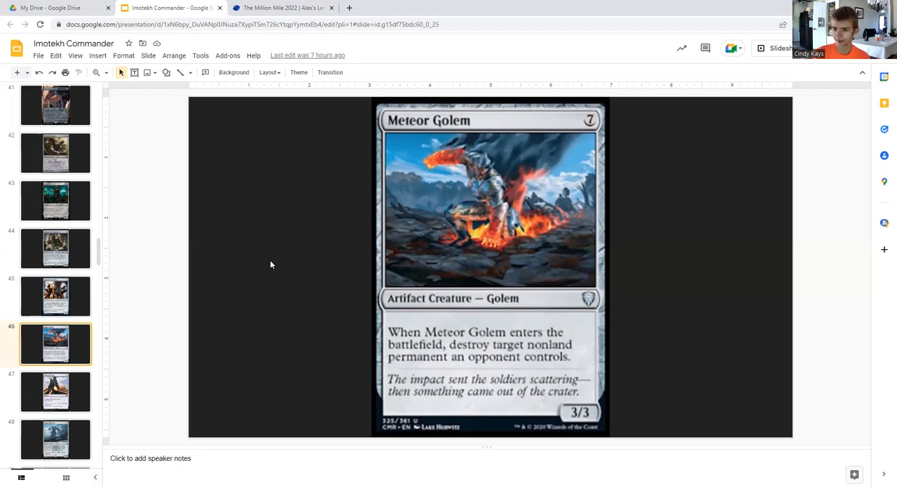
pyautogui.click(56, 390)
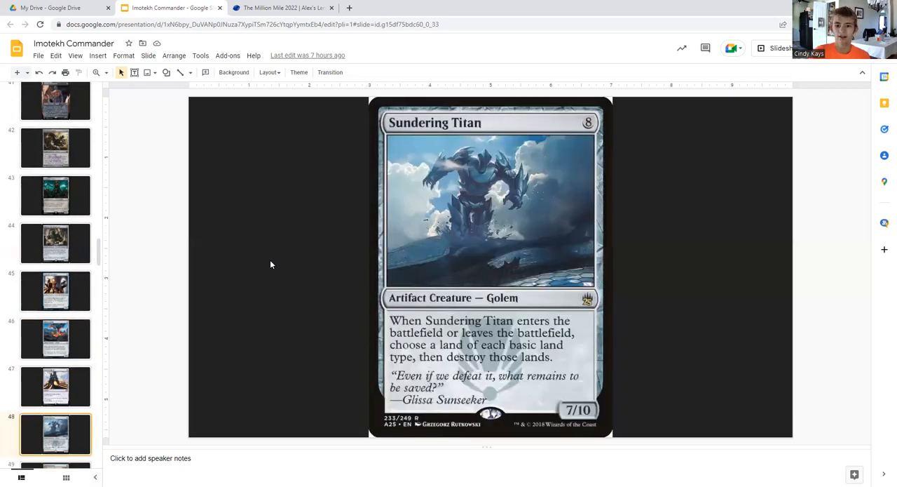
pyautogui.moveTo(569, 192)
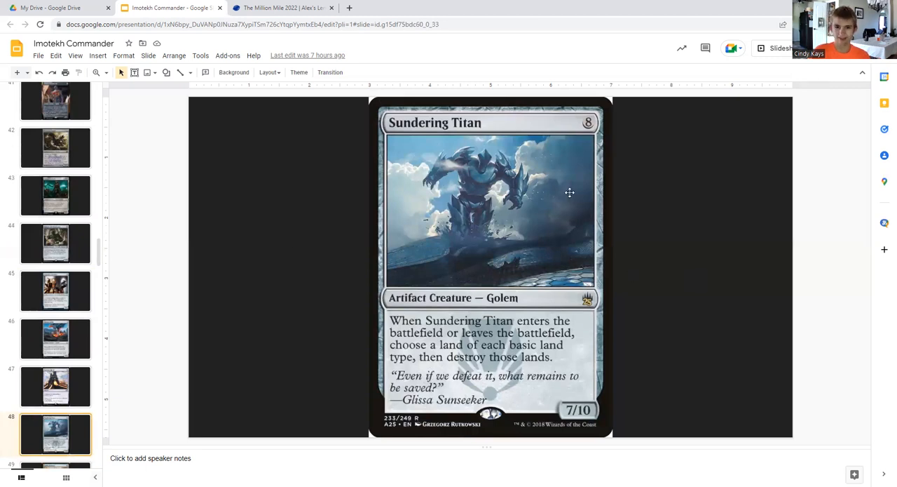
pyautogui.moveTo(575, 207)
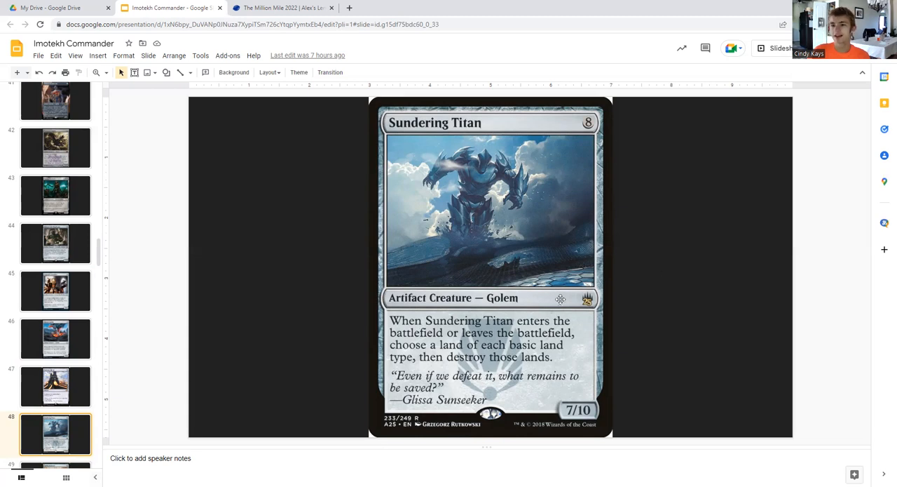
pyautogui.moveTo(335, 232)
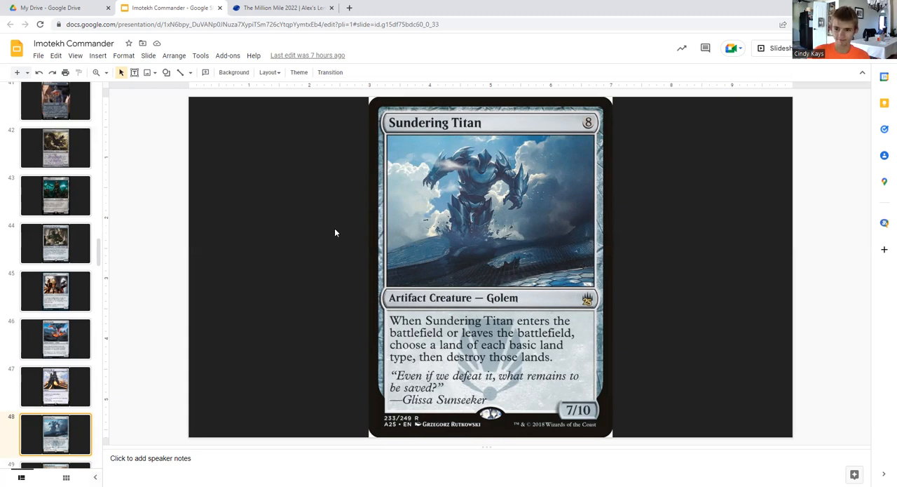
pyautogui.moveTo(315, 227)
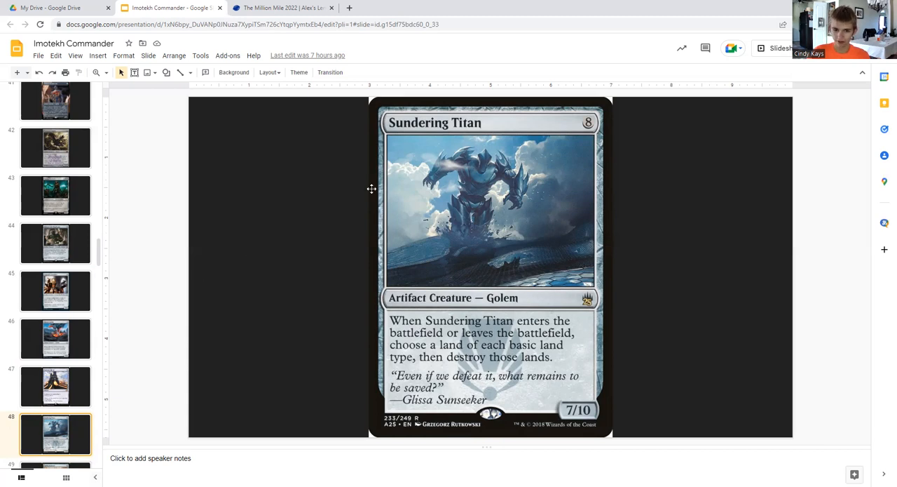
pyautogui.moveTo(356, 215)
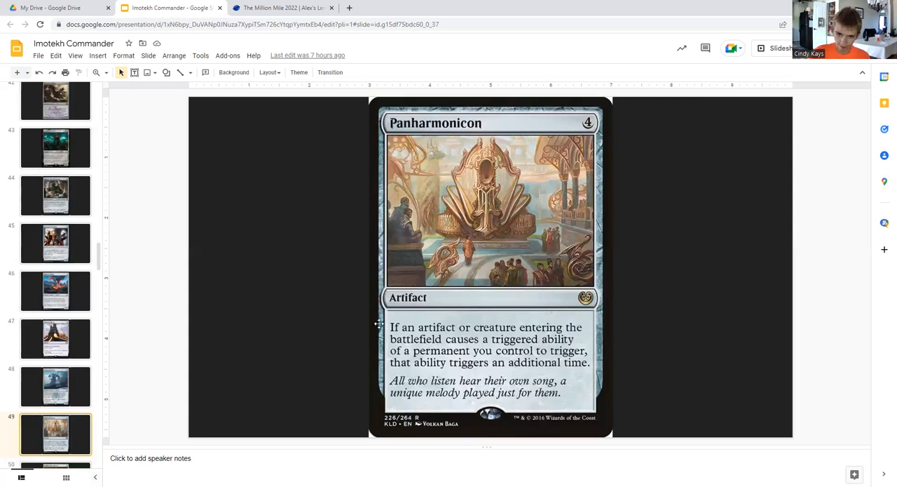
pyautogui.moveTo(327, 285)
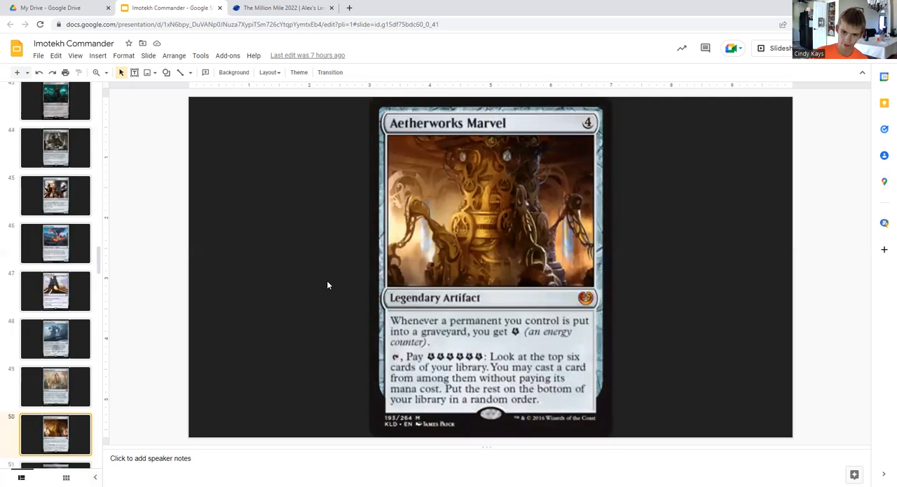
pyautogui.moveTo(686, 188)
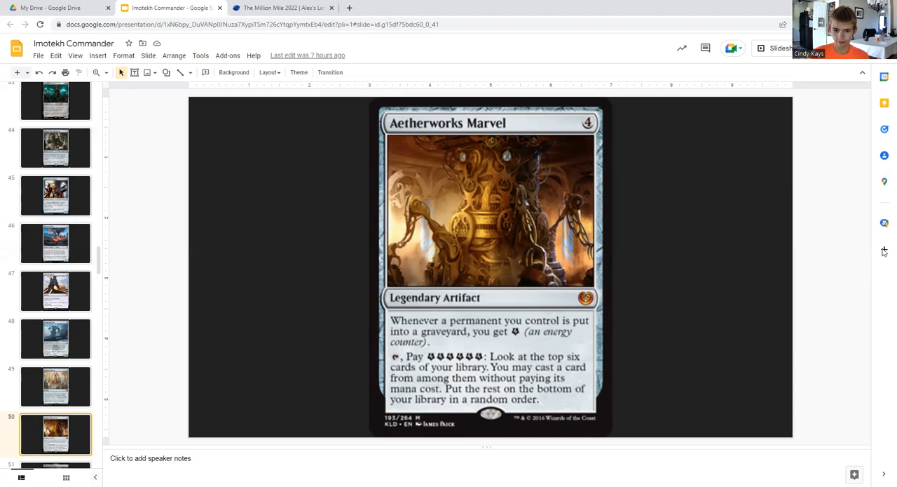
pyautogui.moveTo(884, 166)
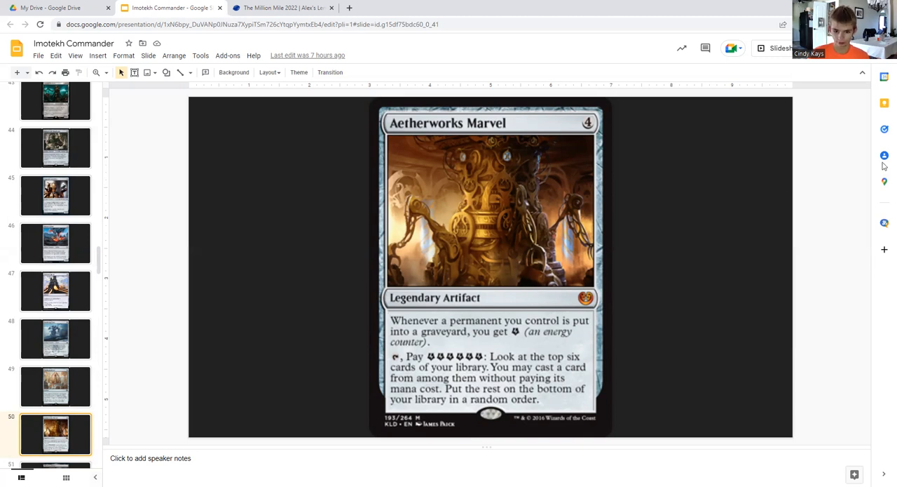
pyautogui.moveTo(622, 271)
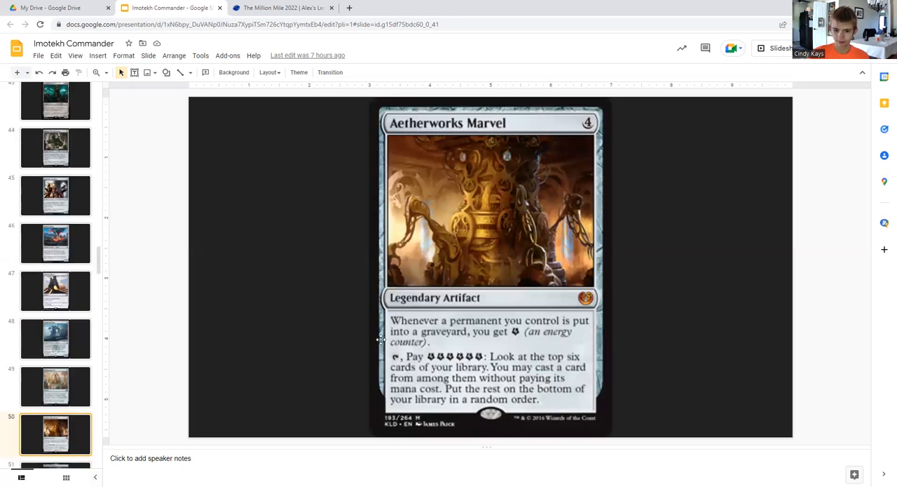
pyautogui.moveTo(659, 268)
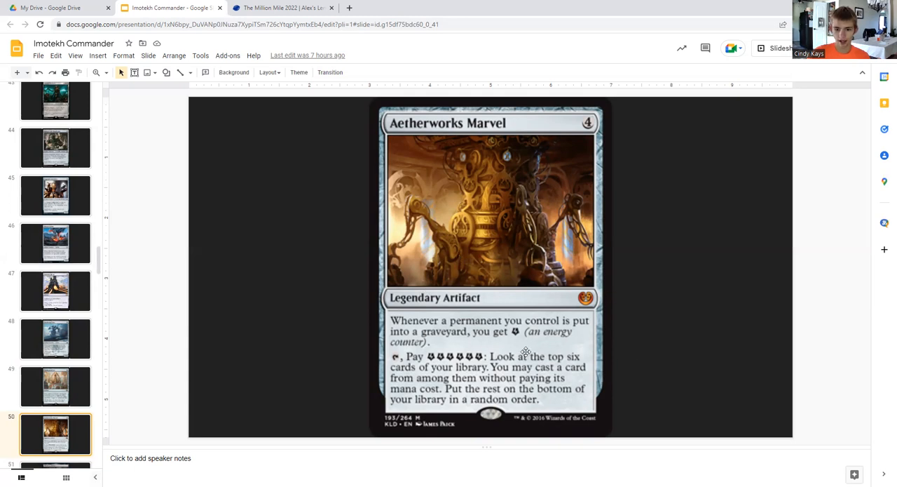
pyautogui.moveTo(611, 285)
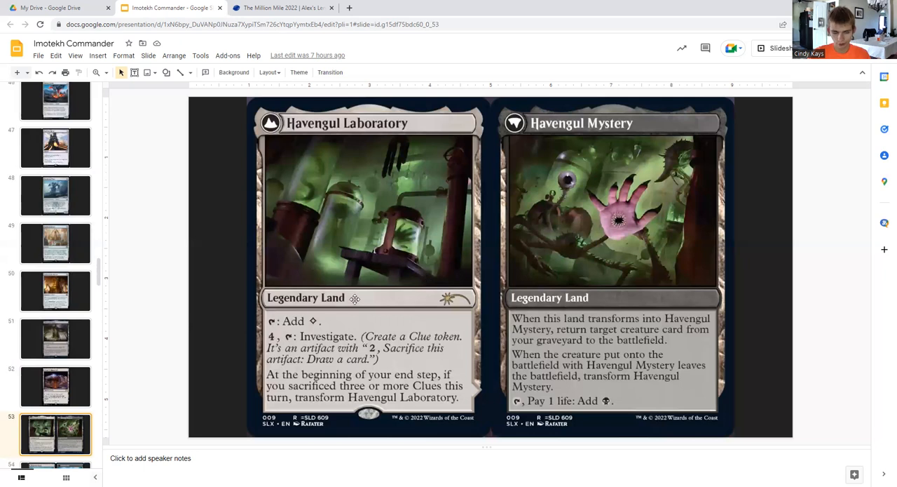
pyautogui.moveTo(173, 291)
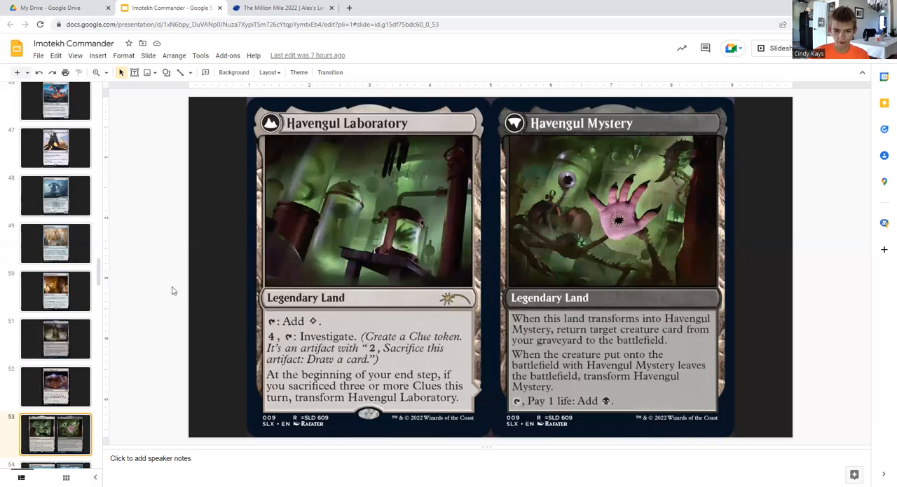
pyautogui.moveTo(608, 202)
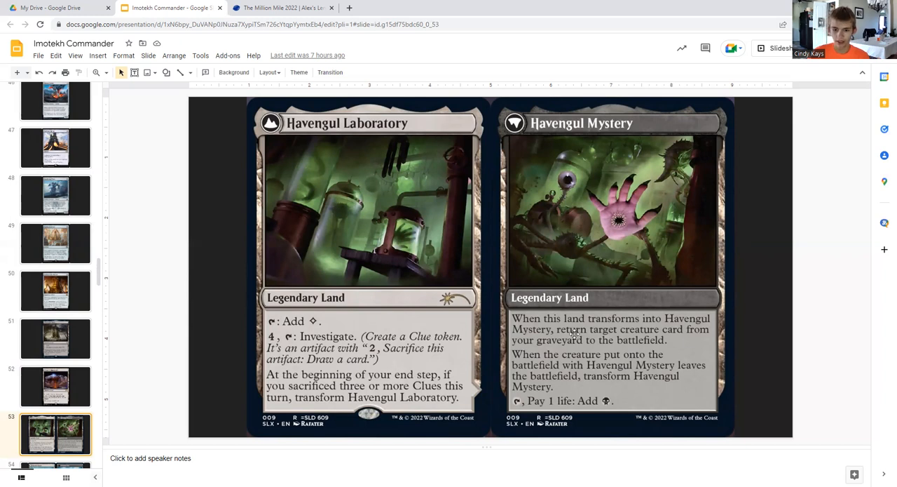
pyautogui.moveTo(734, 302)
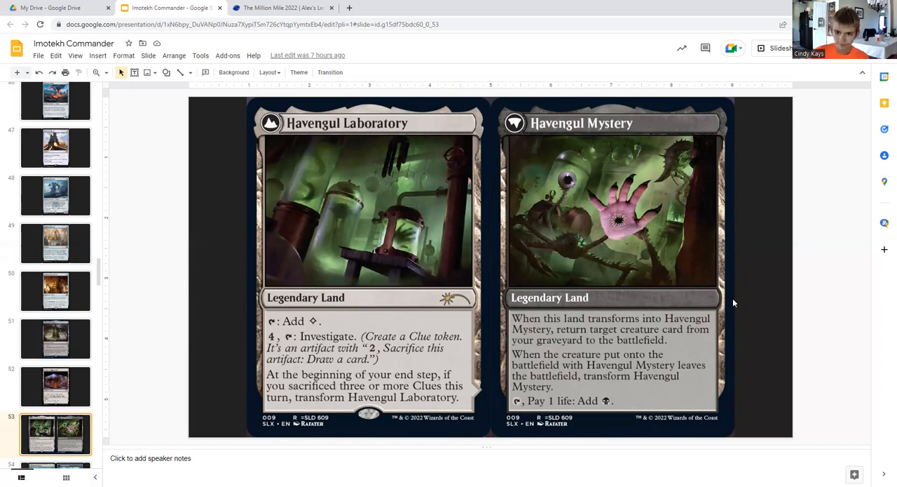
pyautogui.moveTo(190, 216)
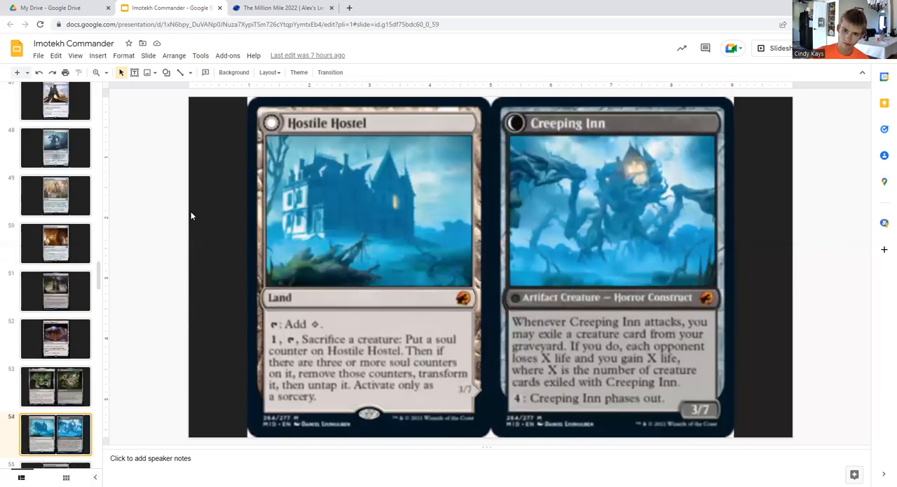
pyautogui.moveTo(796, 267)
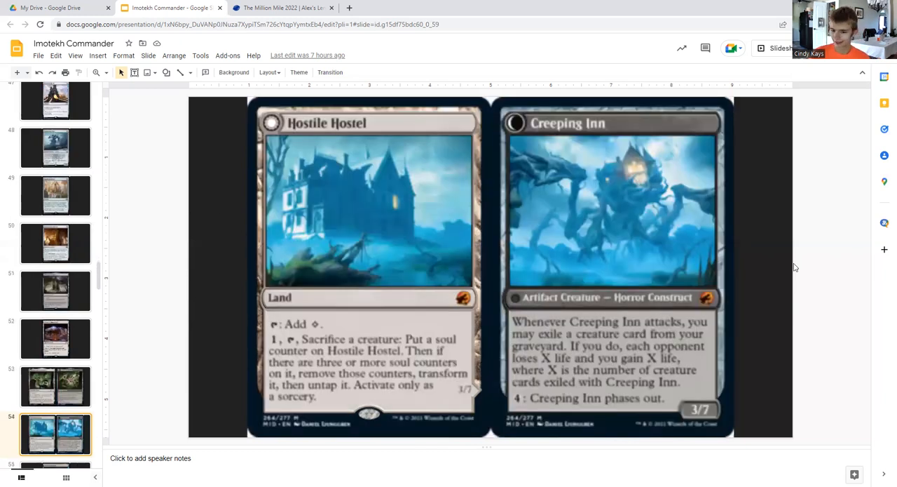
pyautogui.moveTo(816, 335)
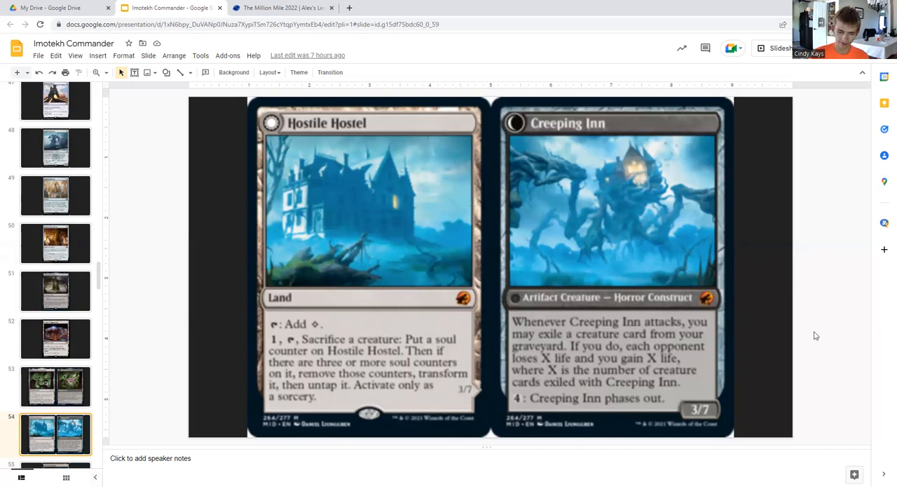
pyautogui.moveTo(173, 199)
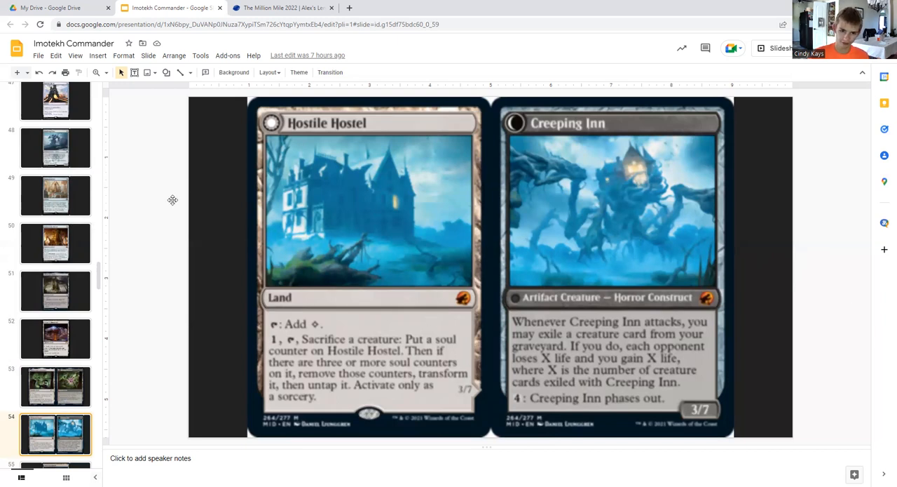
pyautogui.moveTo(748, 342)
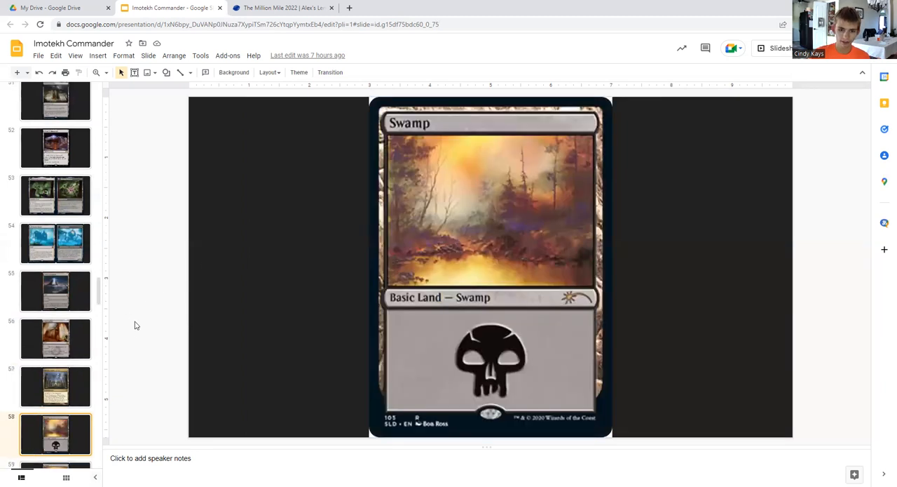
# Scroll past the Swamp slides and return to slide 1, Imotekh the Stormlord.
pyautogui.scroll(-3)
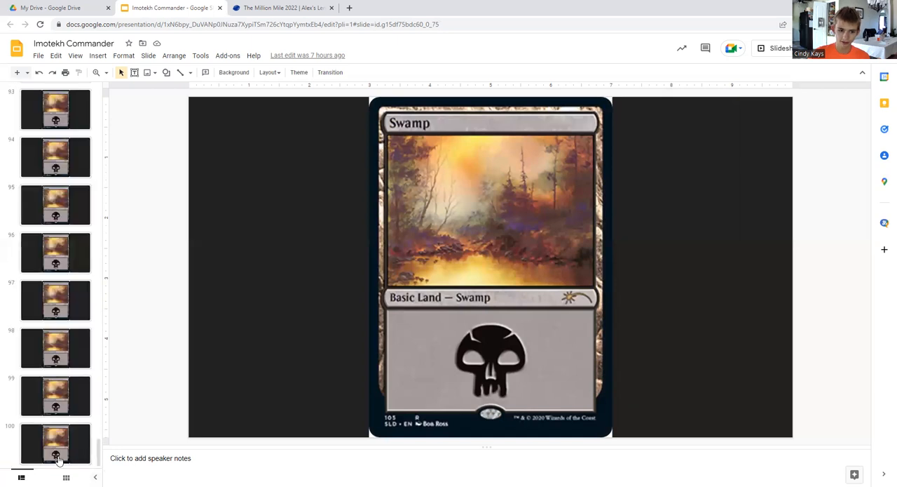
pyautogui.click(56, 443)
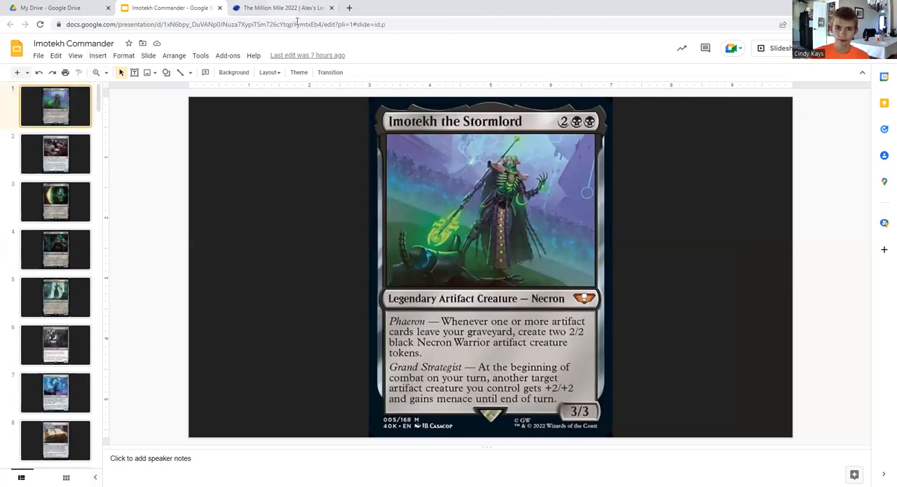
# Switch to The Million Mile 2022 charity page and scroll to its teams section.
pyautogui.click(281, 8)
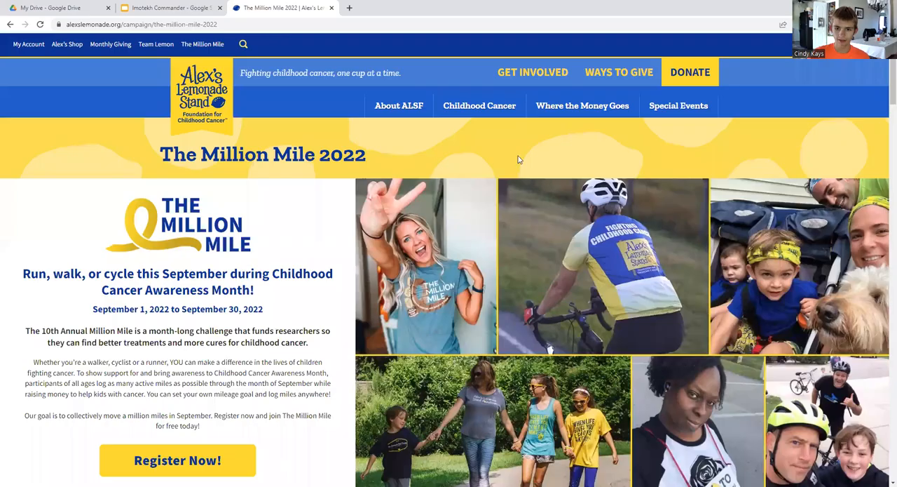
pyautogui.moveTo(743, 231)
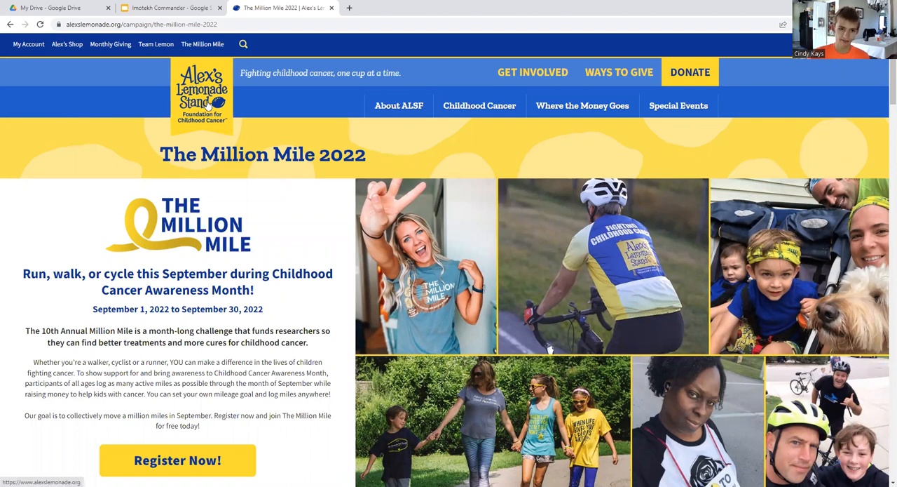
pyautogui.moveTo(221, 115)
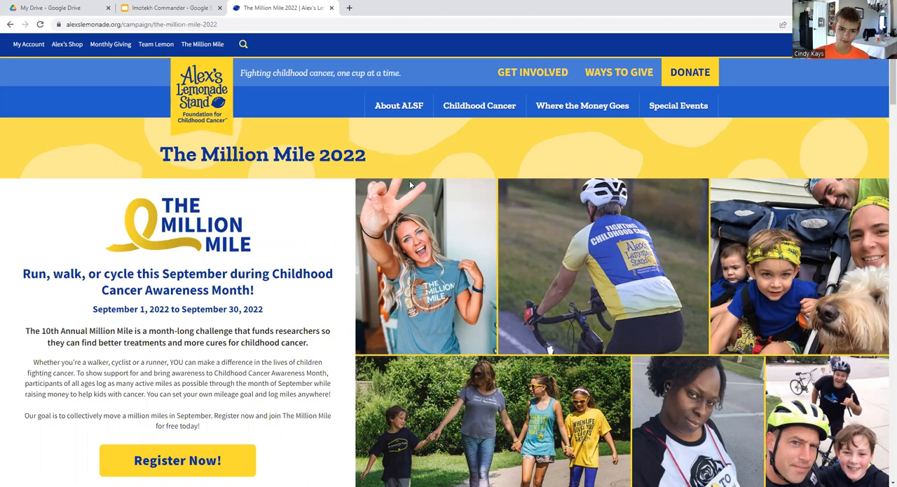
pyautogui.moveTo(522, 176)
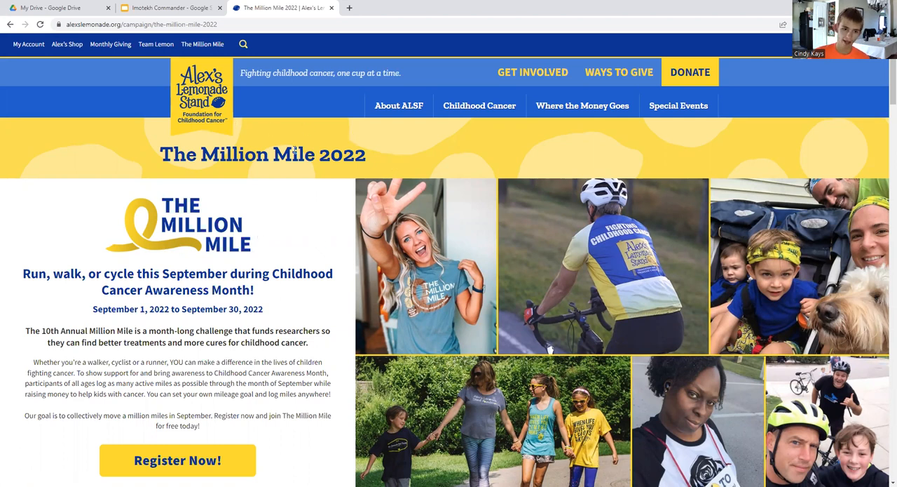
pyautogui.moveTo(339, 292)
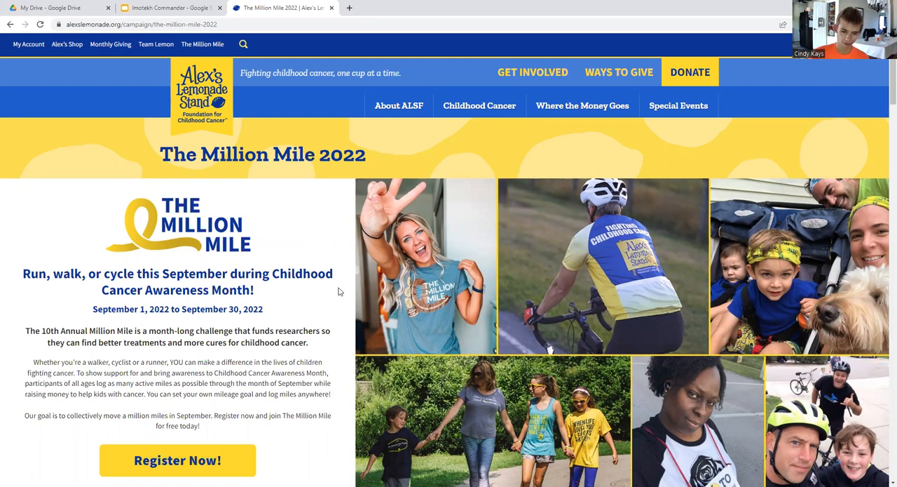
pyautogui.scroll(-3)
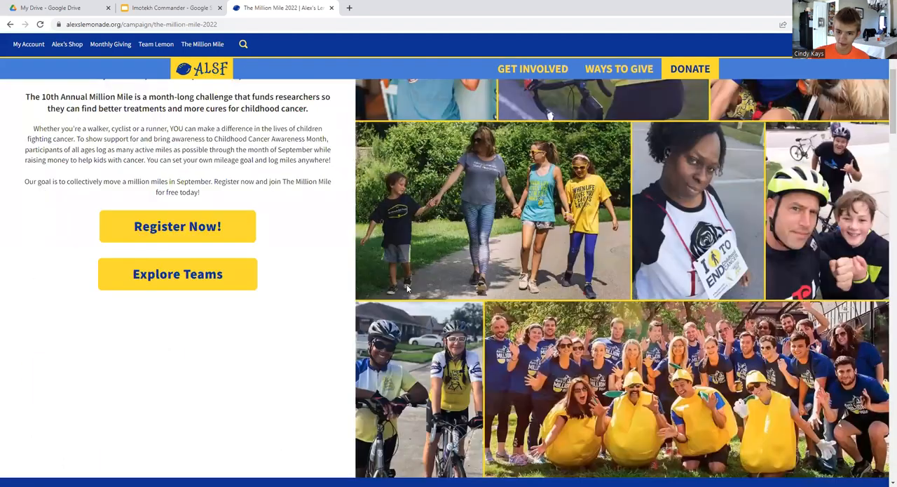
pyautogui.moveTo(356, 245)
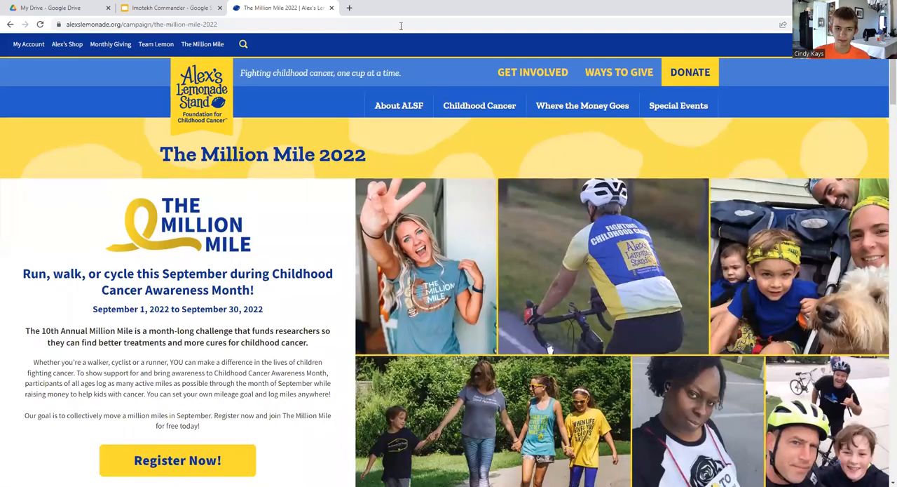
pyautogui.moveTo(536, 34)
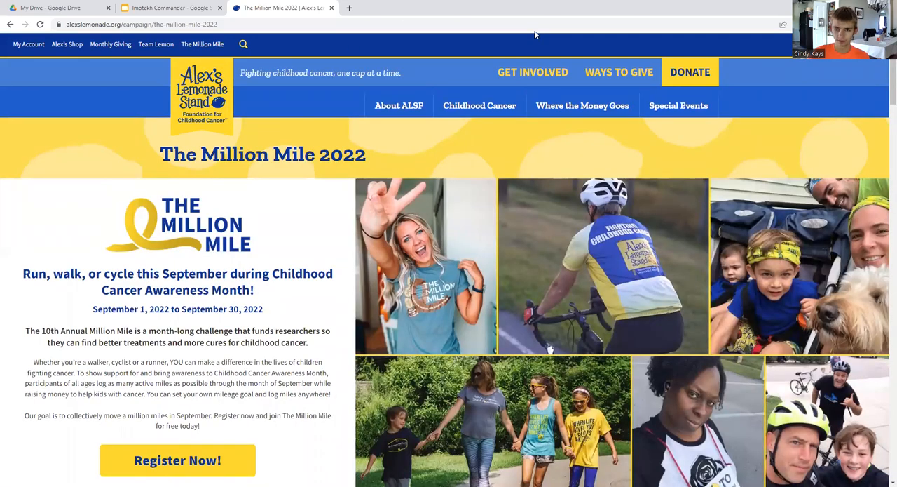